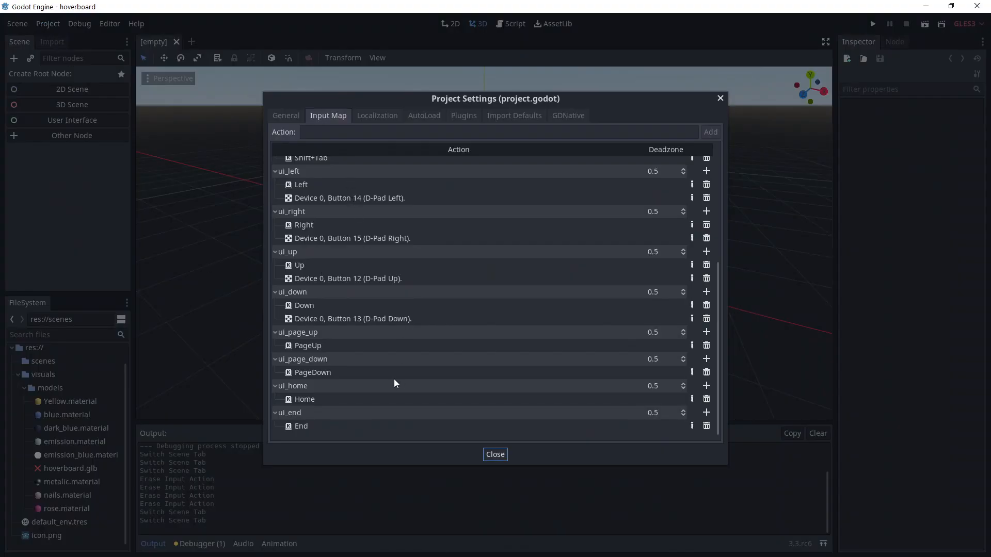
- Add a new input action named 'bac' to the project's Input Map
{"action": "left_click", "coordinate": [499, 132]}
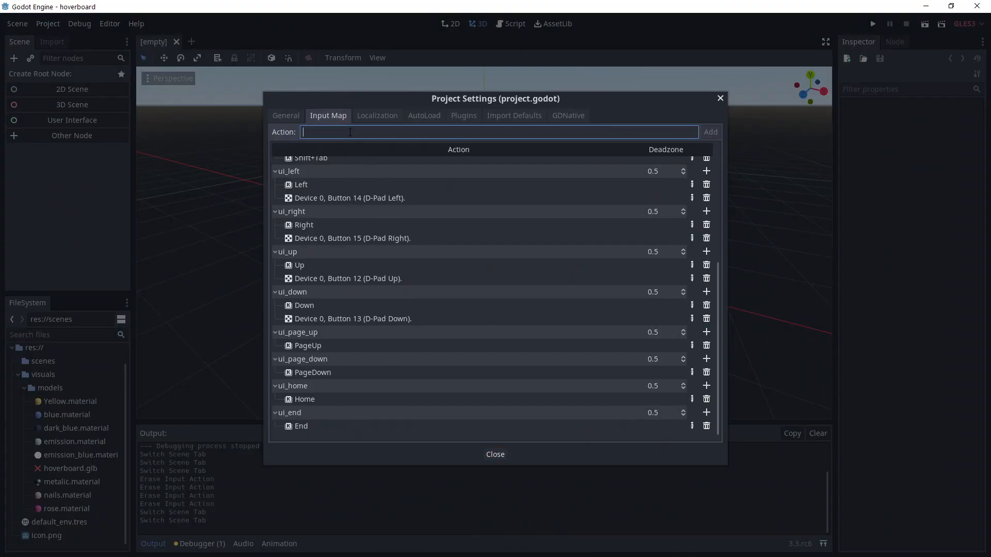
{"action": "type", "text": "bac"}
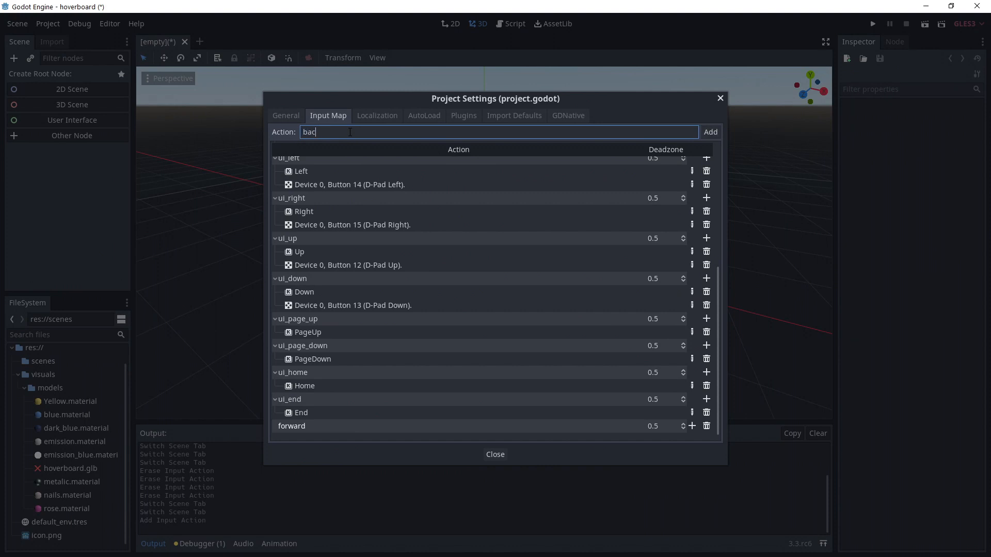
{"action": "left_click", "coordinate": [709, 132]}
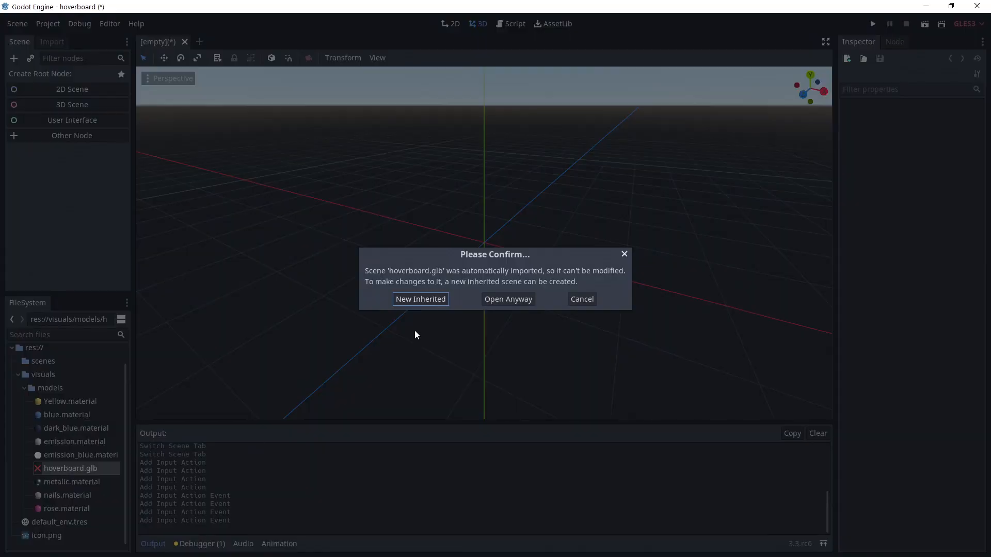
- Create a New Inherited scene from hoverboard.glb and save it in res://scenes
{"action": "left_click", "coordinate": [508, 298]}
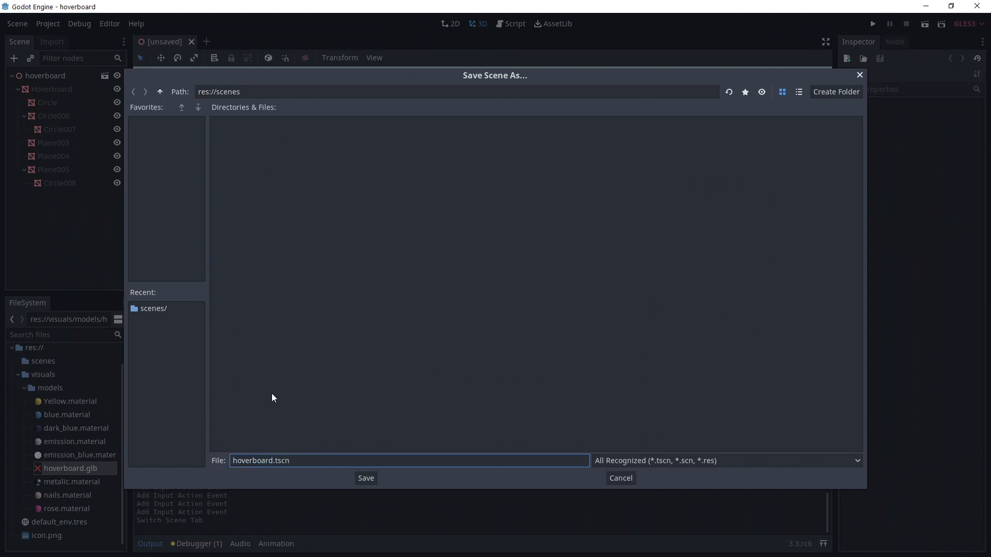
{"action": "left_click", "coordinate": [365, 479]}
{"action": "type", "text": "rigi"}
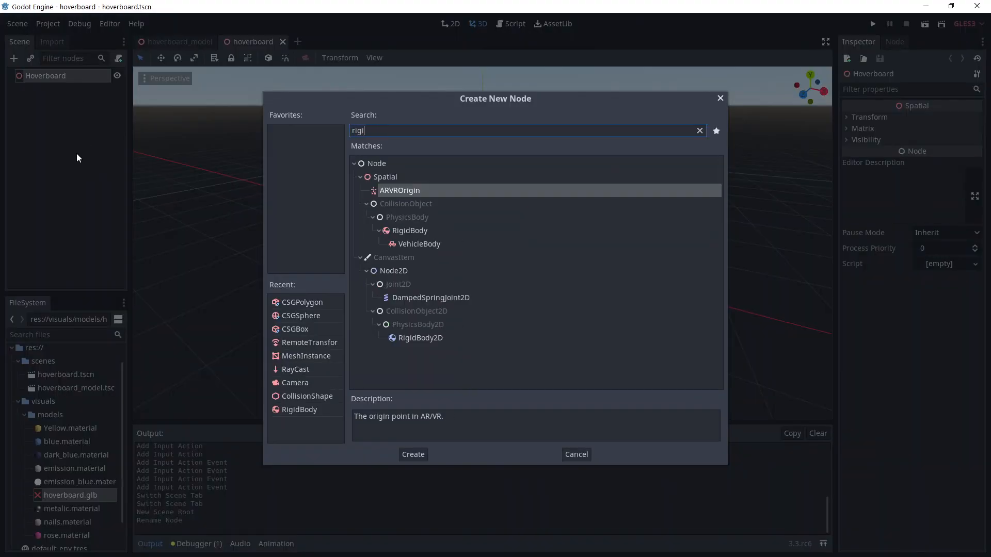
- Add a RigidBody named Hoverboard with mass 10 and linear damp 5
{"action": "left_click", "coordinate": [413, 454]}
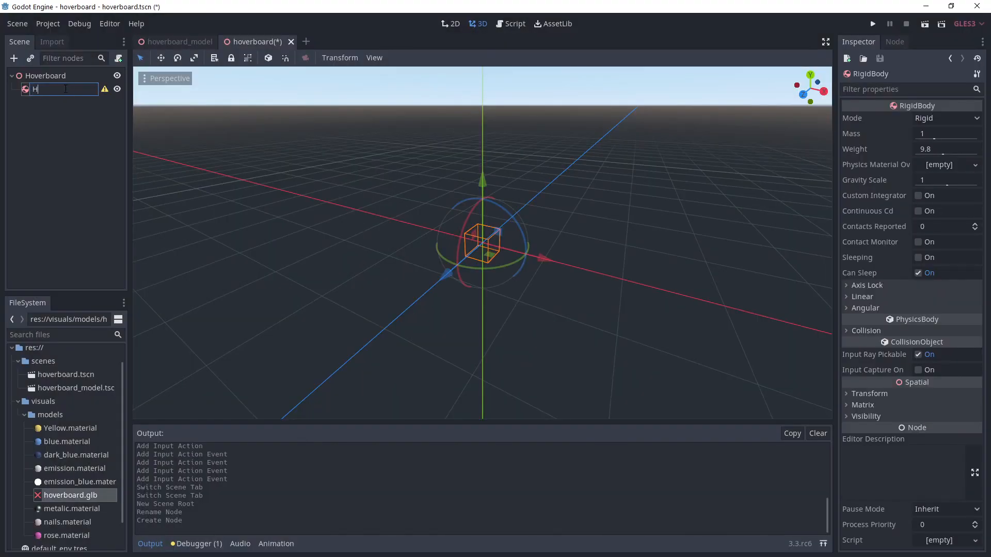
{"action": "key", "text": "Return"}
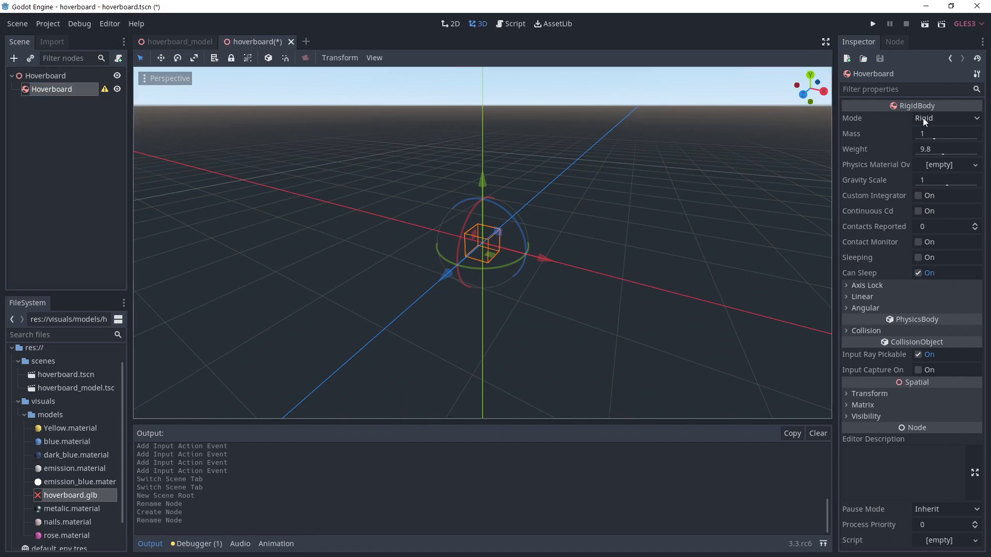
{"action": "type", "text": "10"}
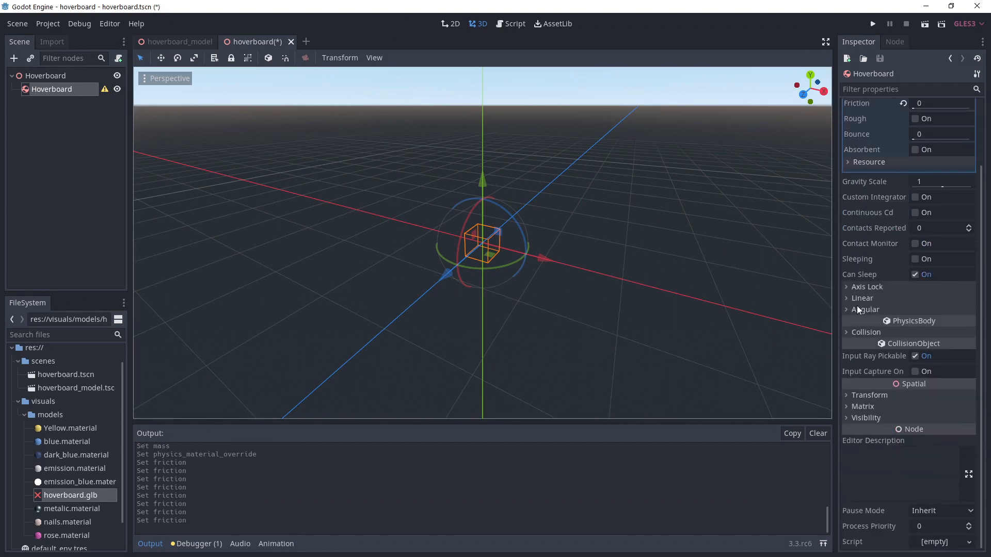
{"action": "left_click", "coordinate": [862, 298]}
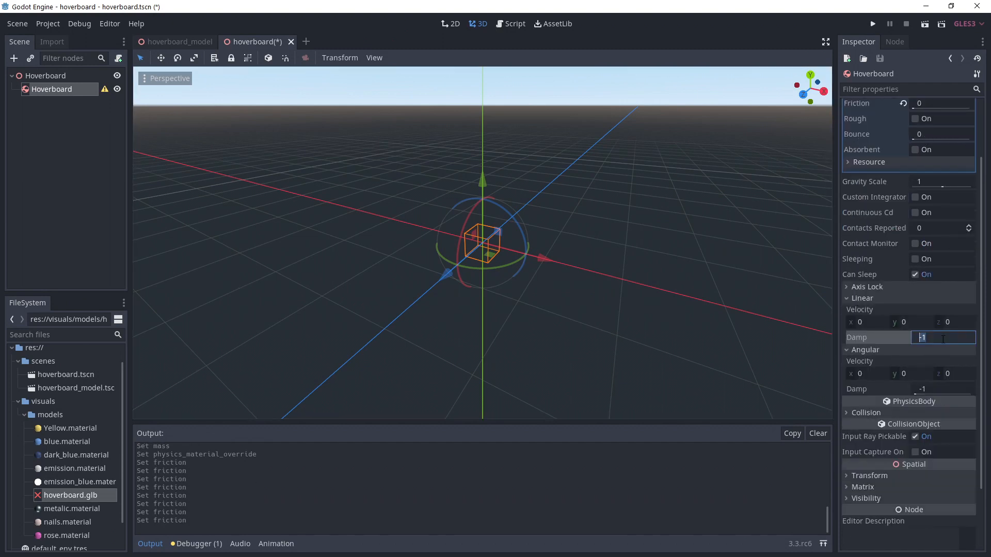
{"action": "type", "text": "5"}
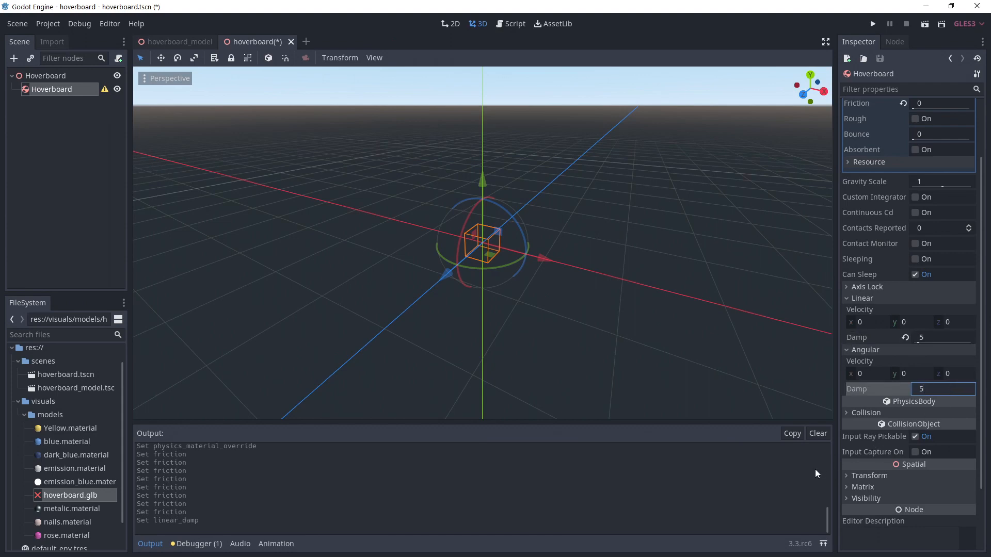
- Instance the hoverboard model under the Hoverboard body and add a collision shape
{"action": "right_click", "coordinate": [51, 88]}
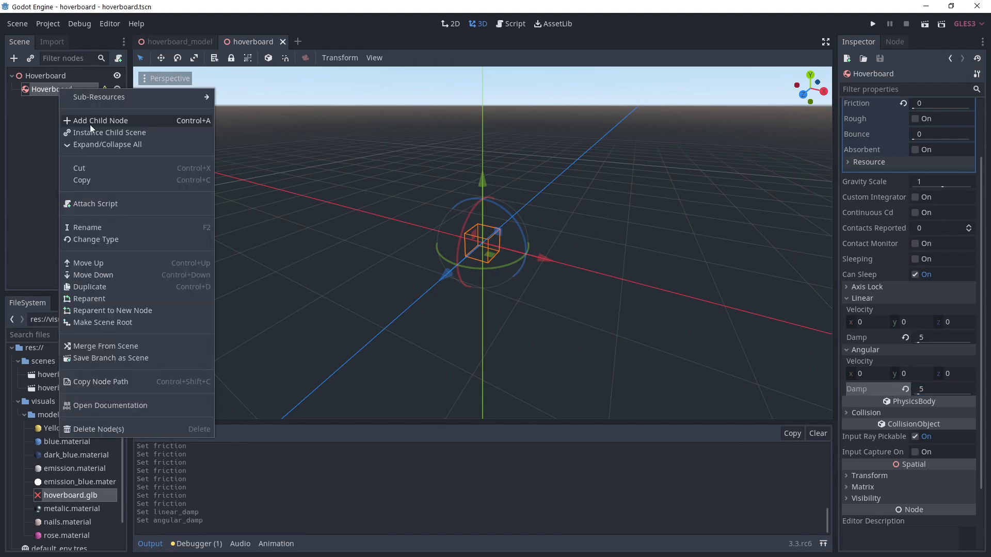
{"action": "left_click", "coordinate": [100, 121]}
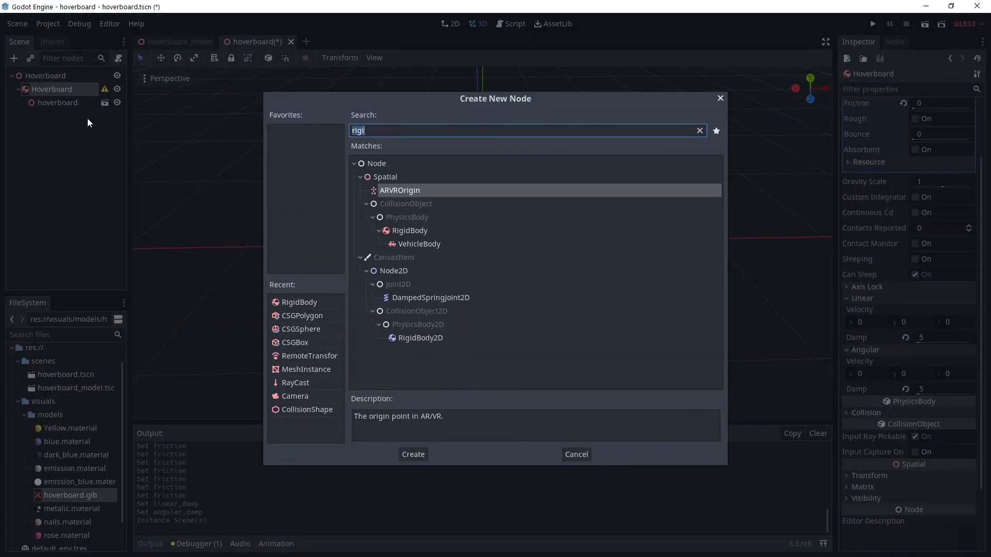
{"action": "left_click", "coordinate": [413, 454]}
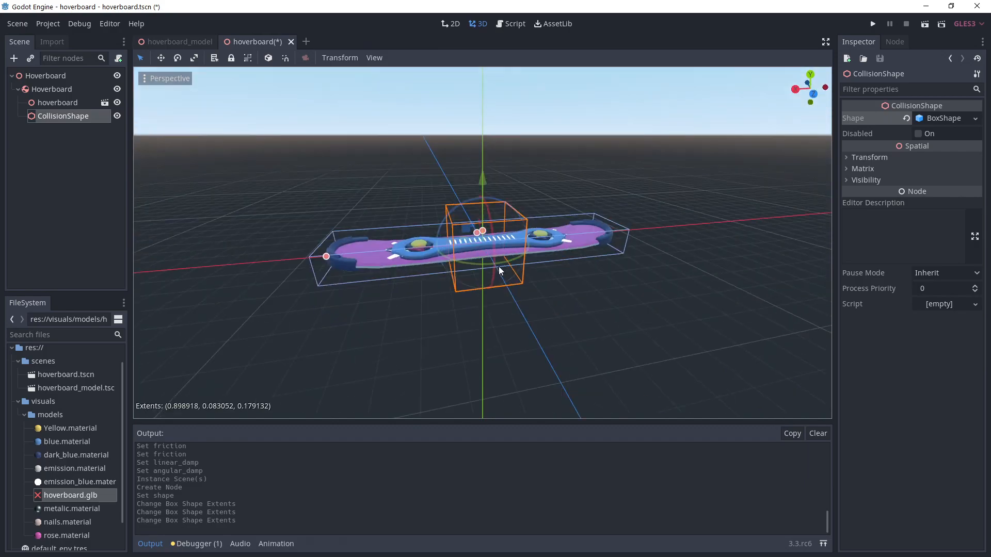
{"action": "left_click", "coordinate": [14, 58]}
{"action": "type", "text": "ray"}
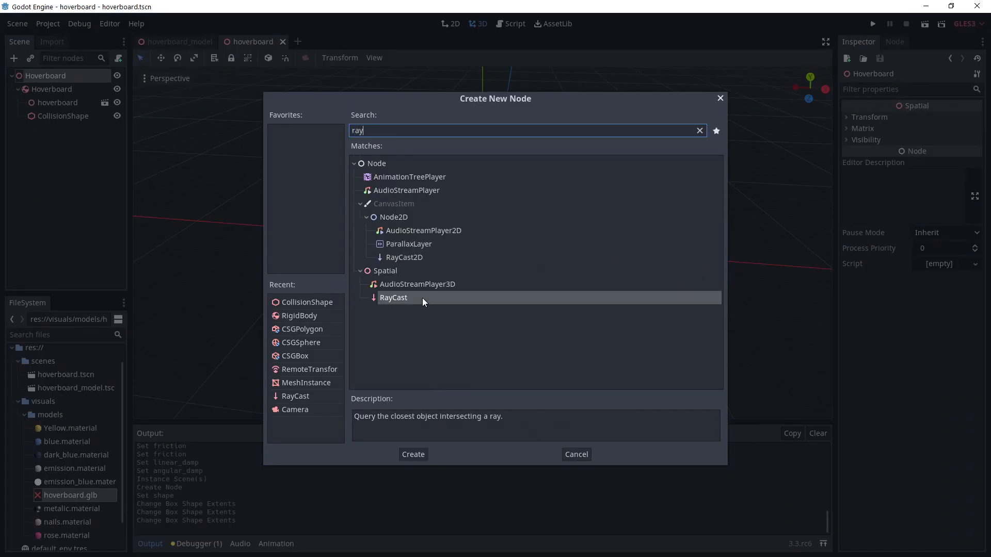
- Add a RayCast named RayFL, enable it, and add it to a group
{"action": "left_click", "coordinate": [413, 453]}
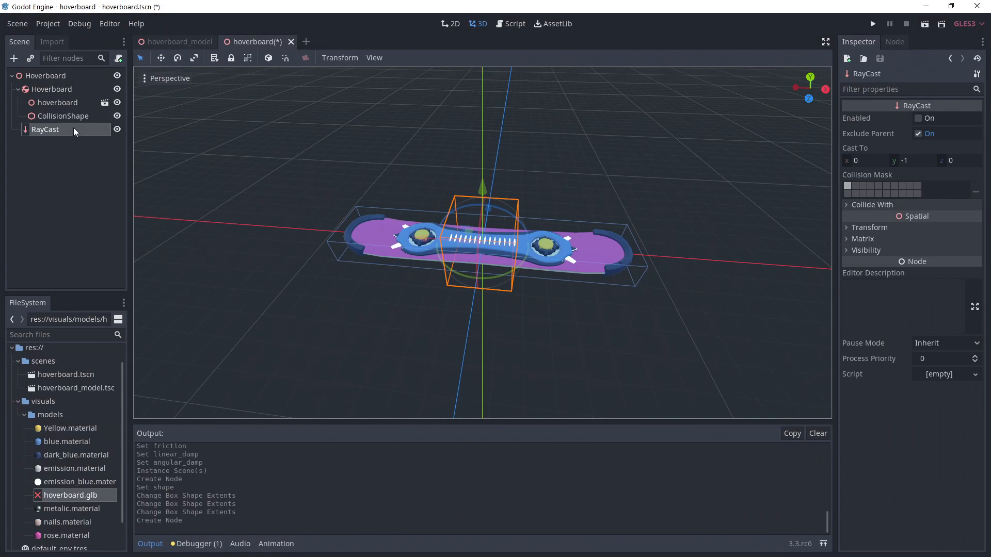
{"action": "double_click", "coordinate": [45, 129]}
{"action": "type", "text": "RayFl"}
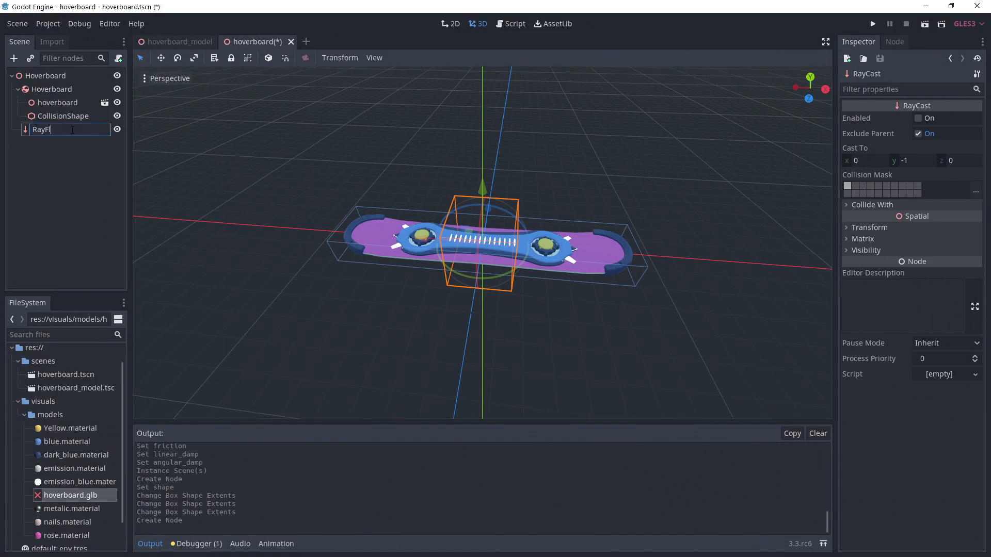
{"action": "key", "text": "Return"}
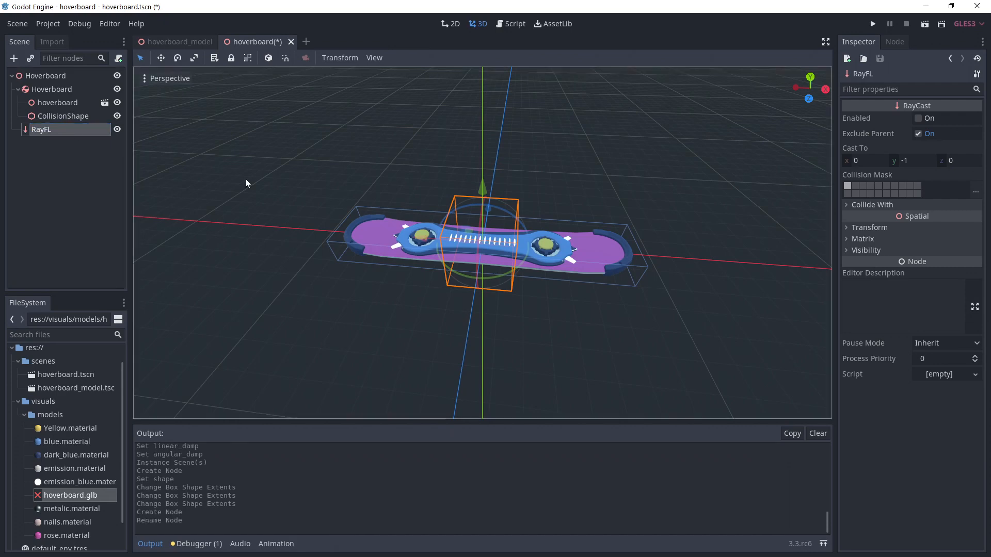
{"action": "left_click", "coordinate": [918, 118]}
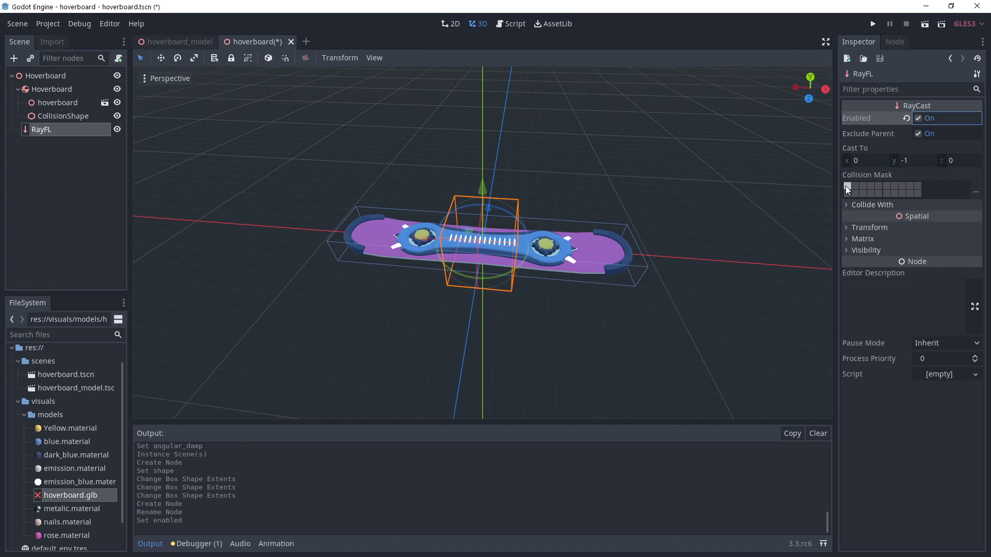
{"action": "left_click", "coordinate": [847, 188]}
{"action": "type", "text": "Ra"}
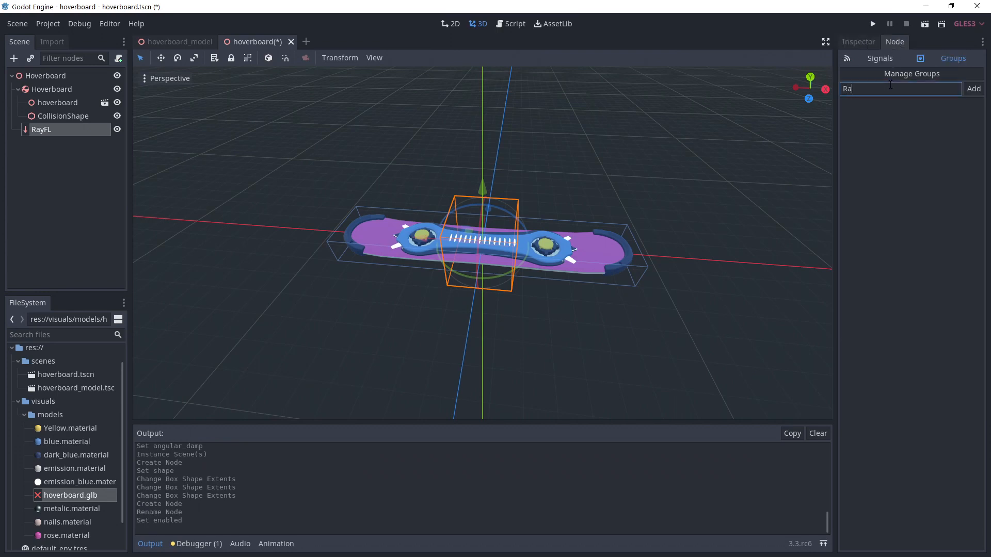
{"action": "left_click", "coordinate": [972, 88]}
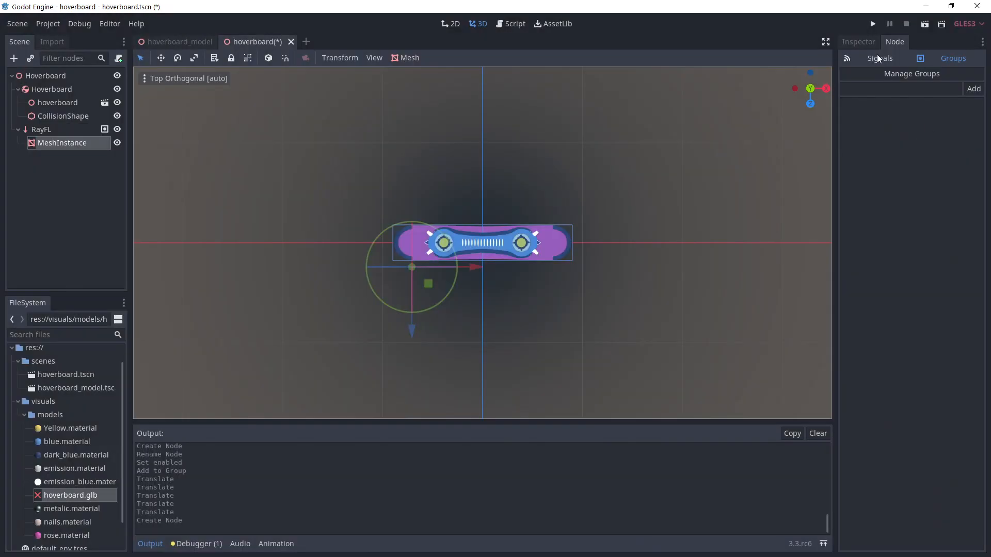
- Inspect the duplicated raycasts, bringing up RayRL's transform properties
{"action": "left_click", "coordinate": [858, 42]}
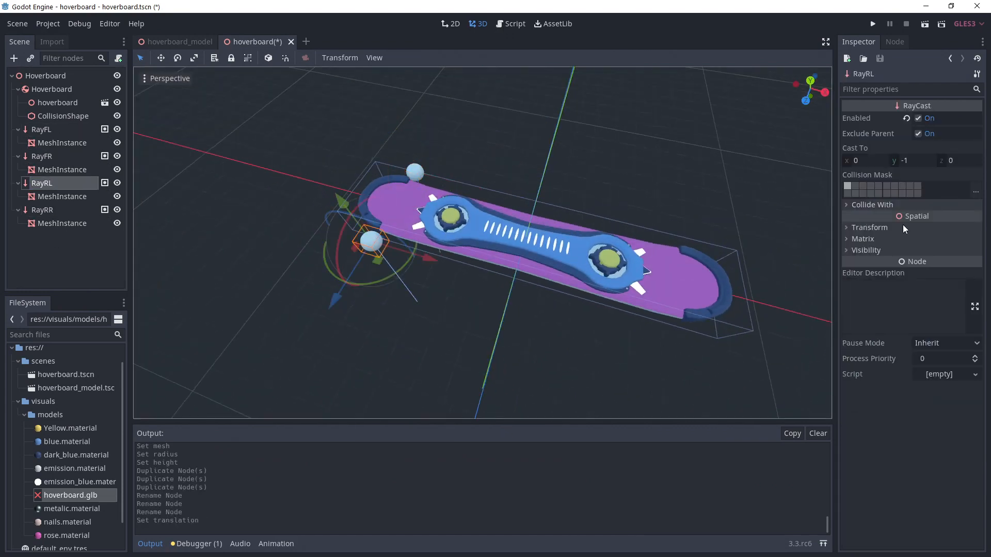
{"action": "left_click", "coordinate": [42, 210]}
{"action": "type", "text": "remote"}
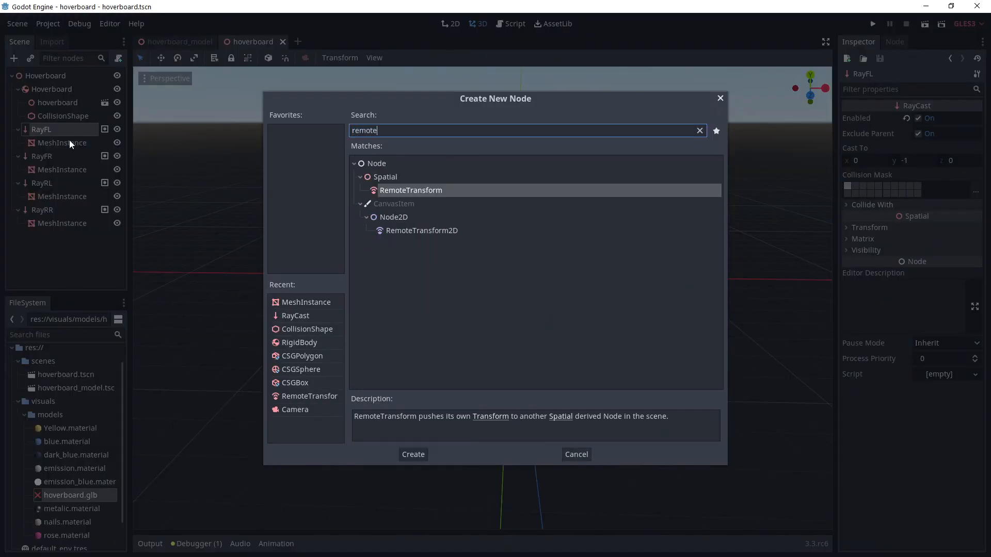
- Move the RemoteTransforms under Hoverboard and point their remote paths at the raycasts
{"action": "left_click", "coordinate": [413, 454]}
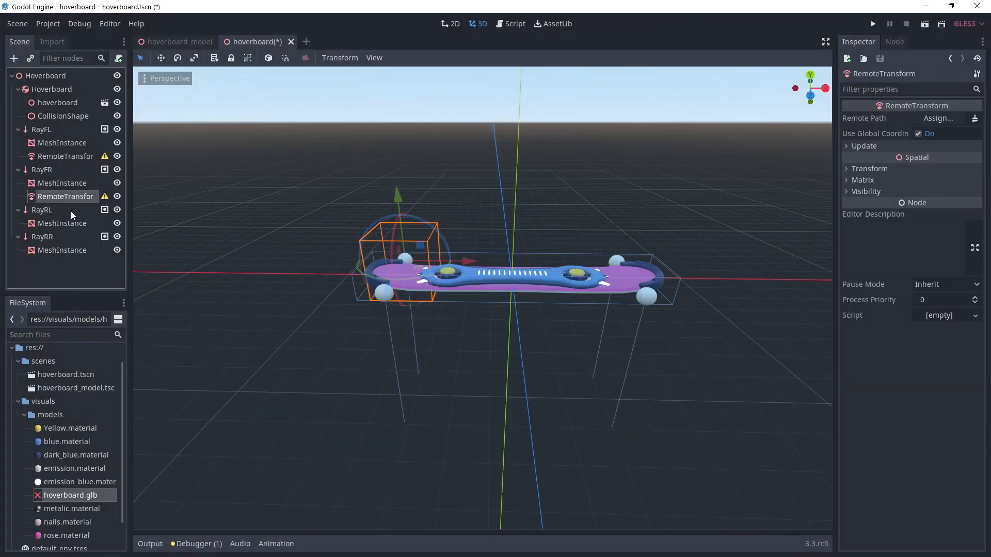
{"action": "right_click", "coordinate": [42, 250]}
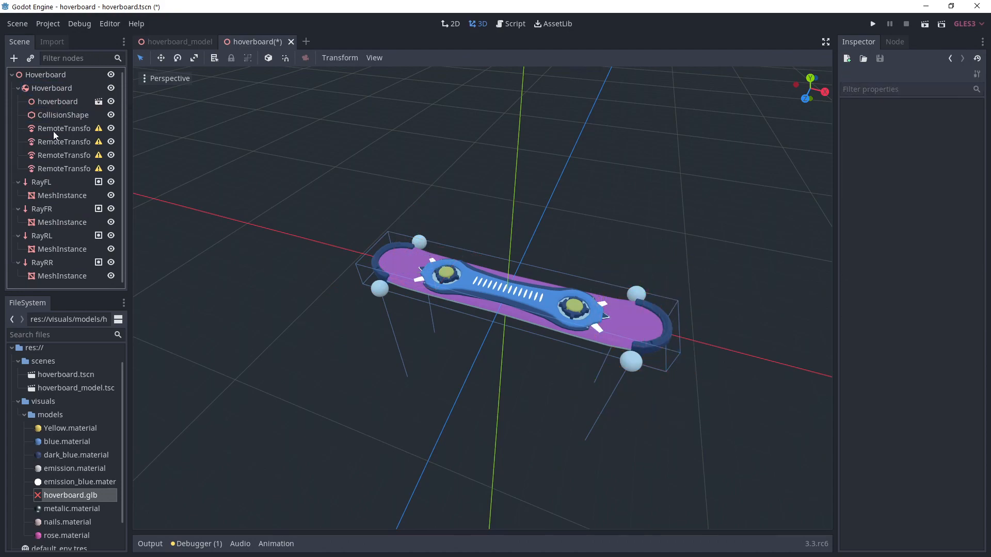
{"action": "left_click", "coordinate": [939, 118]}
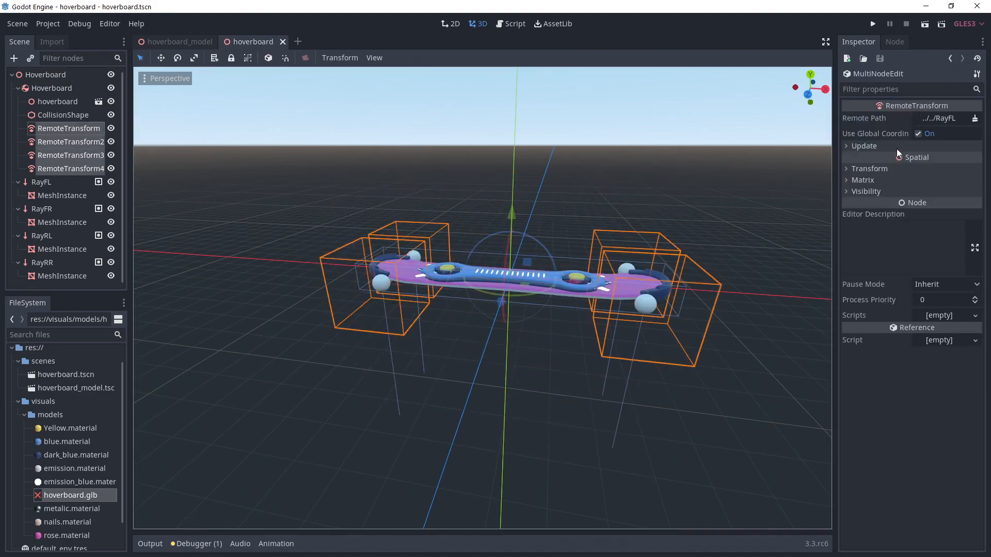
{"action": "left_click", "coordinate": [846, 146]}
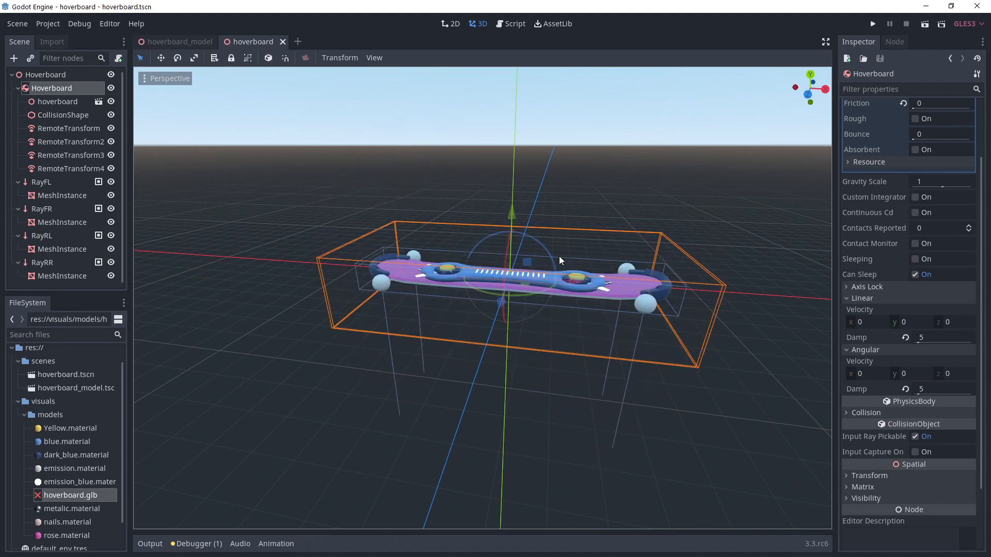
- Add a Camera under Hoverboard and preview it with a 2-viewport layout
{"action": "left_click", "coordinate": [51, 182]}
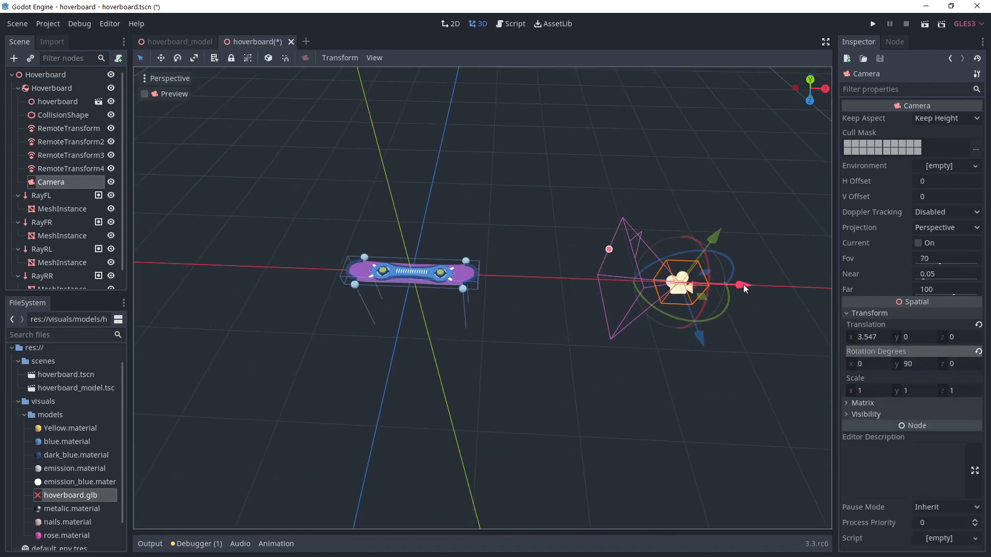
{"action": "left_click", "coordinate": [374, 57]}
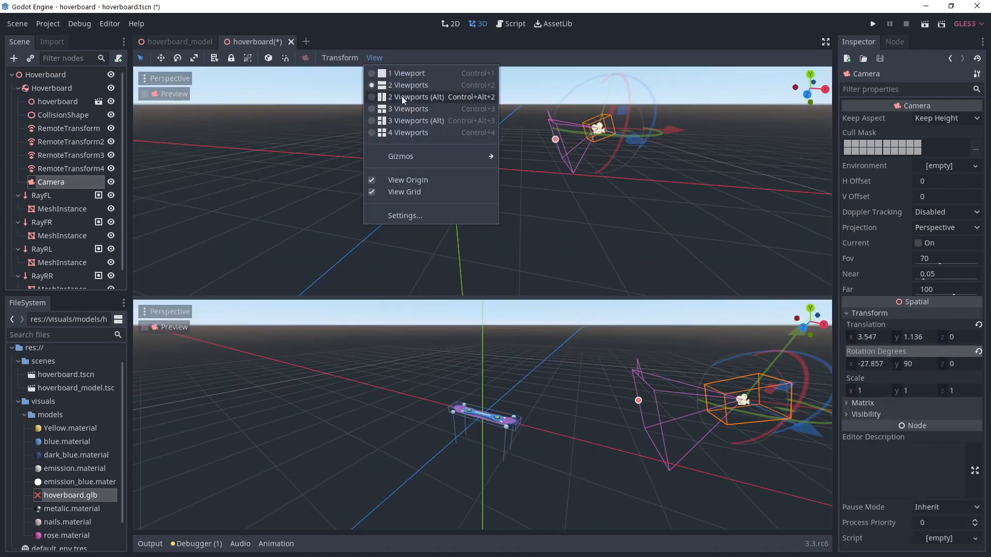
{"action": "left_click", "coordinate": [415, 97]}
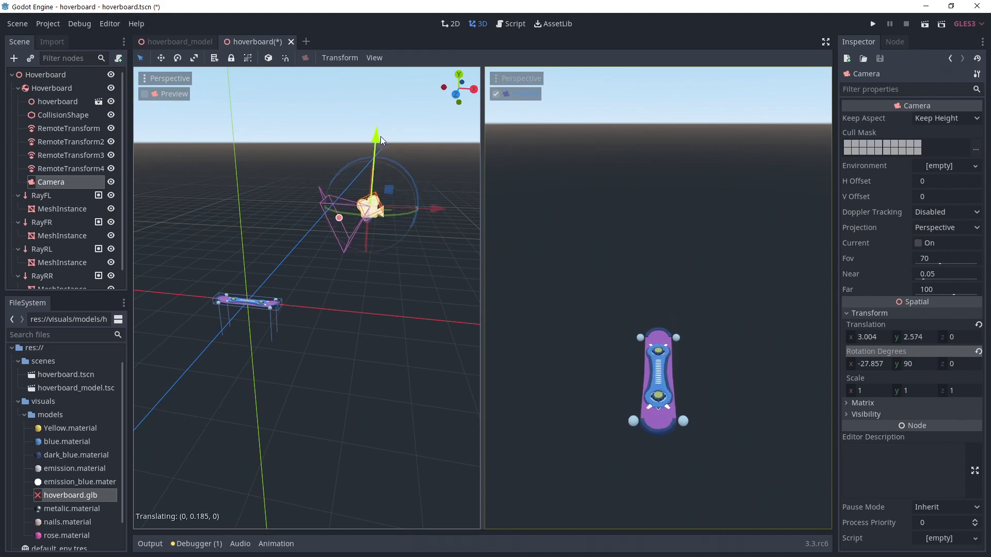
{"action": "right_click", "coordinate": [52, 88]}
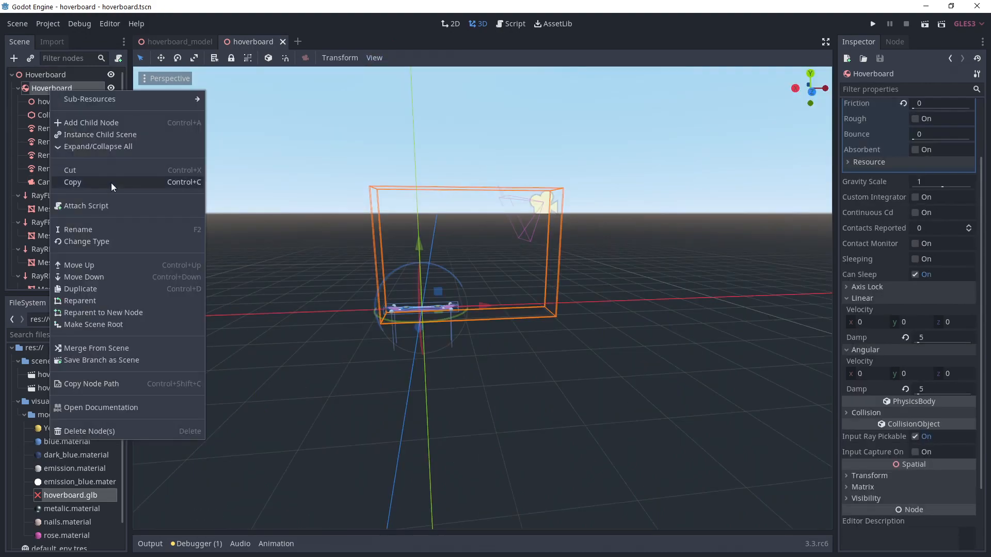
- Attach a new hoverboard.gd script with onready var rays from the Raycasts group
{"action": "left_click", "coordinate": [86, 205]}
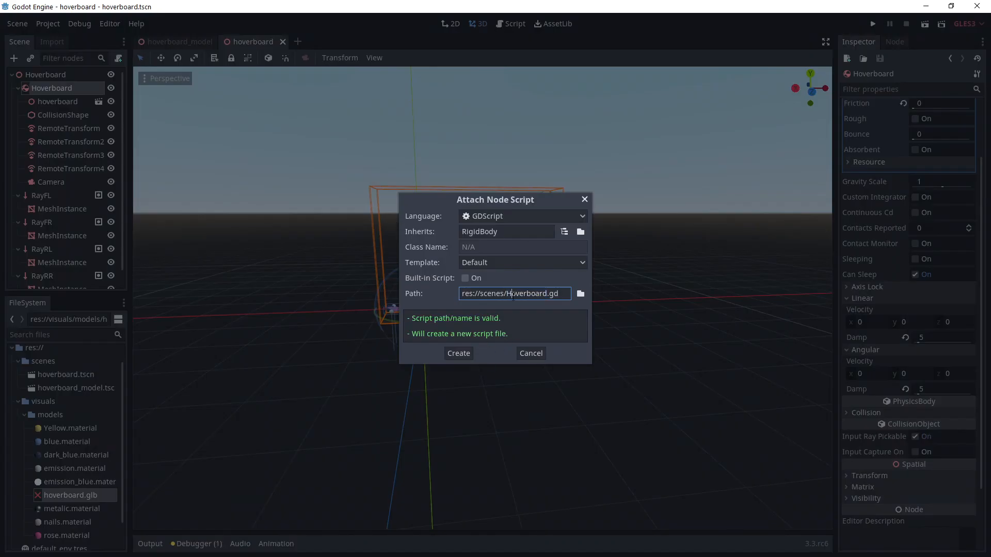
{"action": "left_click", "coordinate": [458, 353]}
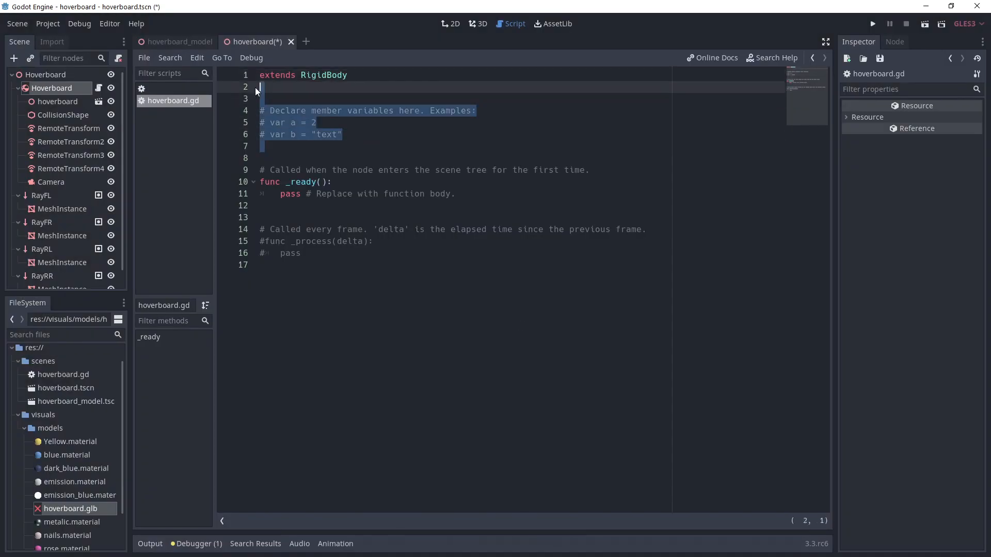
{"action": "type", "text": "onready var rays = get_tree().get_nodes_in_group(\"Raycasts\")"}
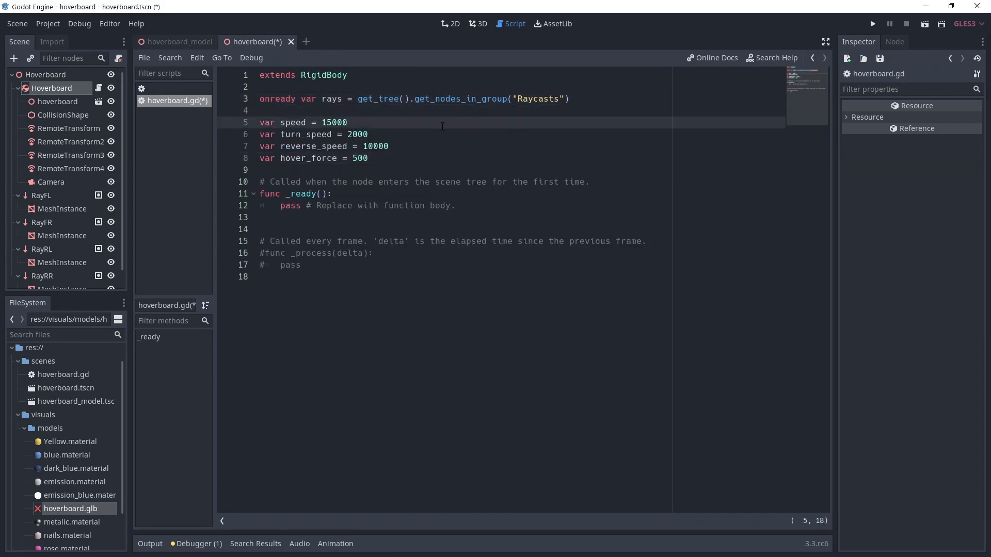
{"action": "left_click", "coordinate": [369, 134]}
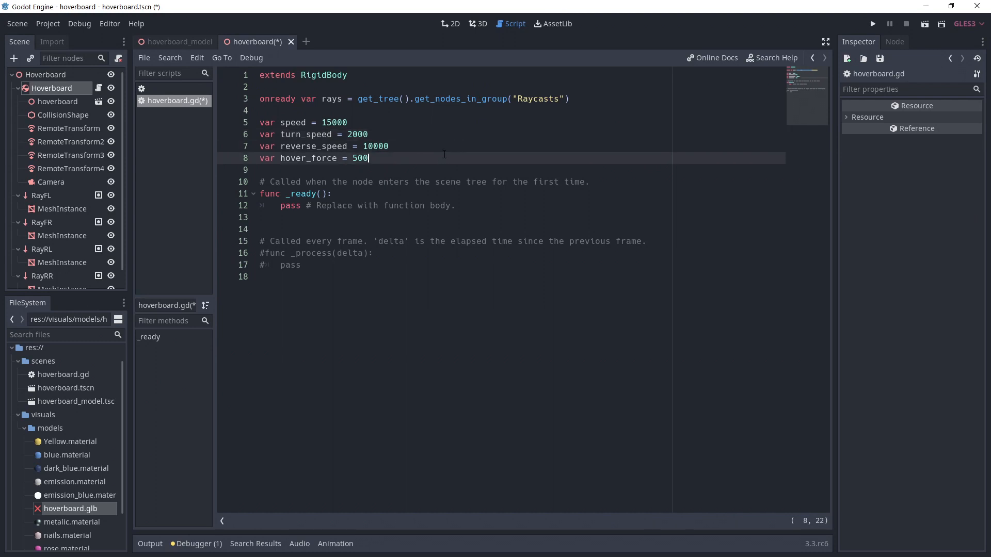
- Write _physics_process(delta) updating each raycast and adding upward force on collision
{"action": "type", "text": "func _physics_process(delta):"}
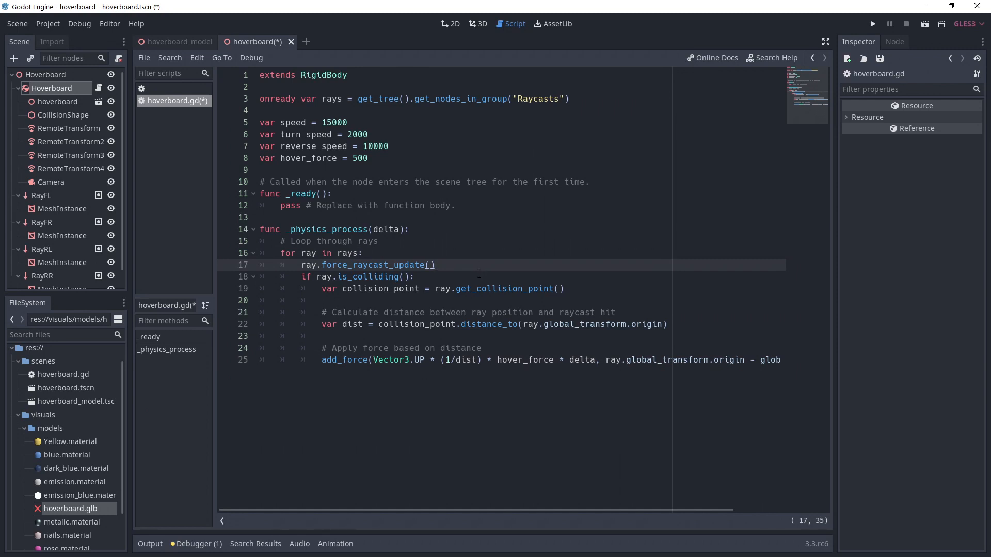
{"action": "left_click", "coordinate": [416, 277]}
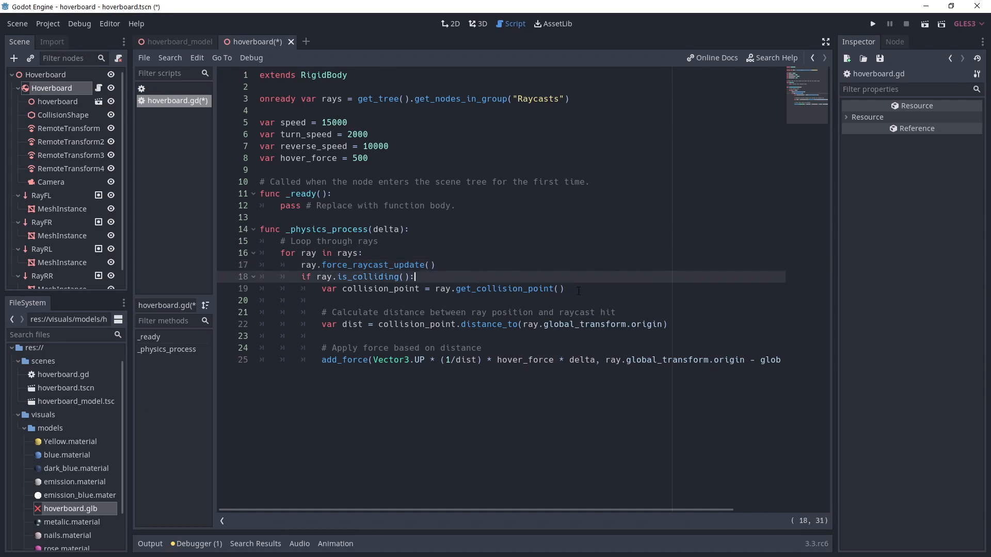
{"action": "left_click", "coordinate": [563, 289]}
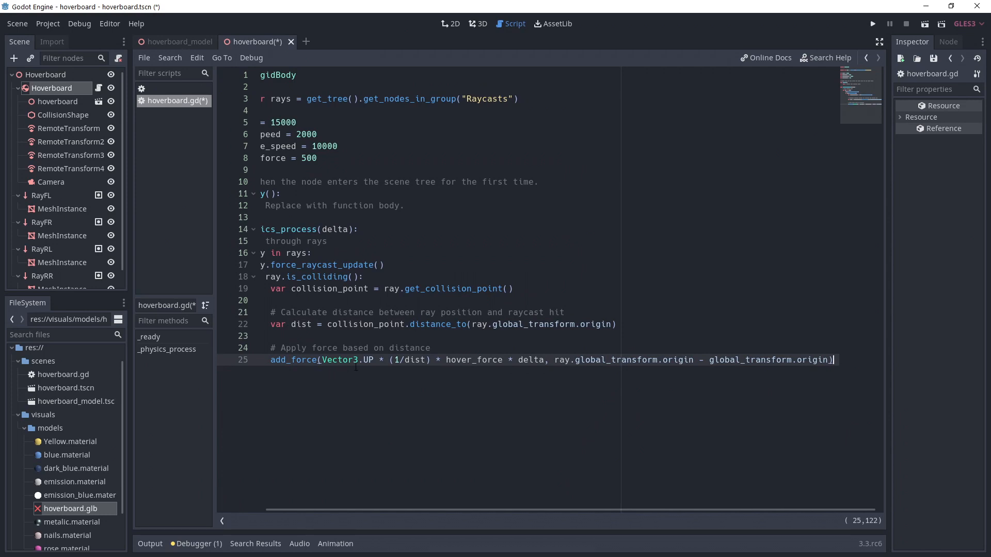
- Check the add_force docs, then add forward/back central force along basis.x * speed * delta
{"action": "left_click", "coordinate": [411, 360]}
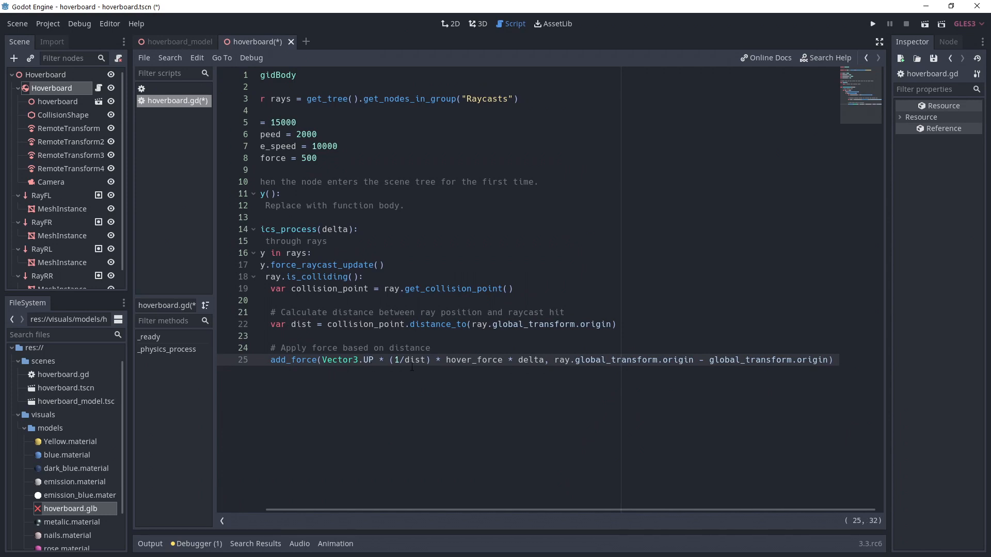
{"action": "left_click", "coordinate": [421, 400]}
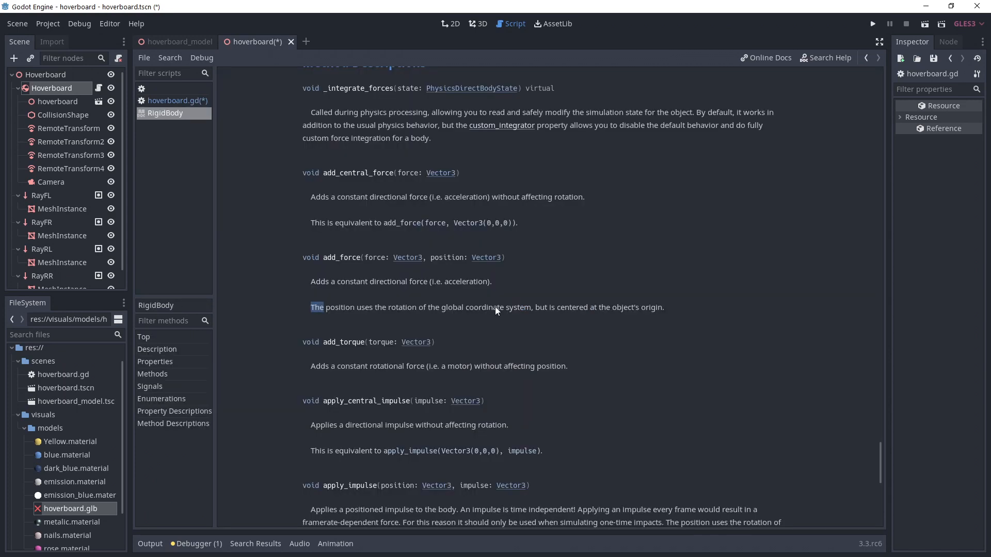
{"action": "double_click", "coordinate": [571, 308]}
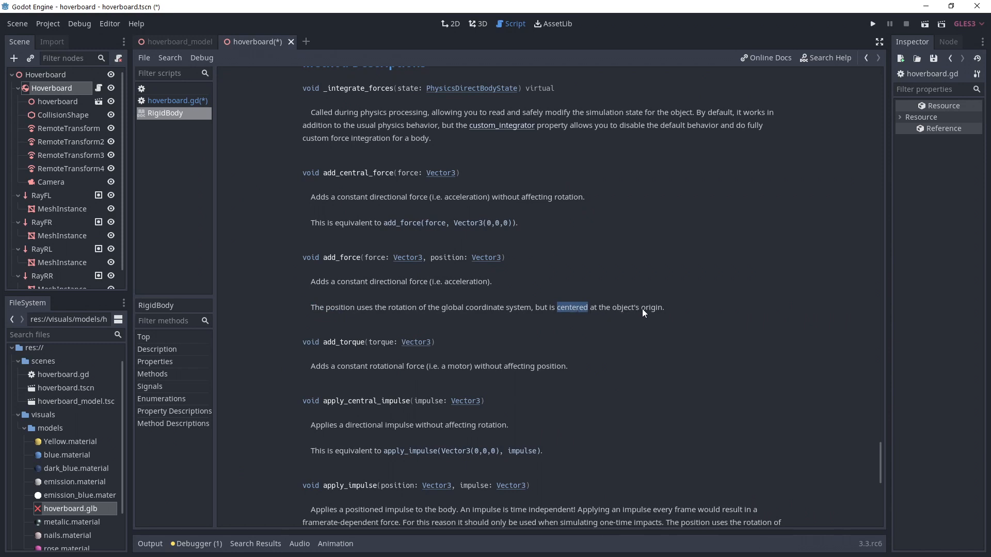
{"action": "left_click", "coordinate": [179, 100]}
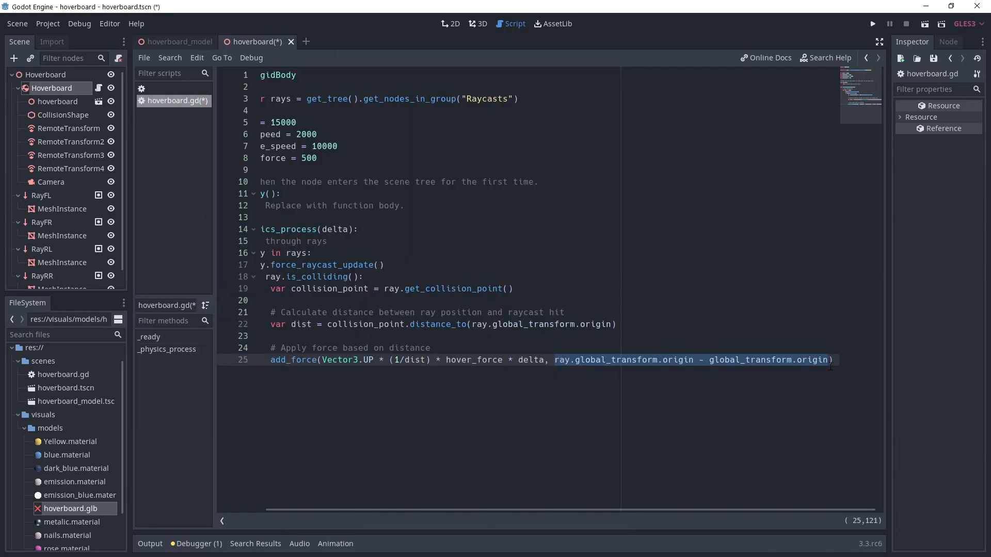
{"action": "left_click", "coordinate": [663, 360]}
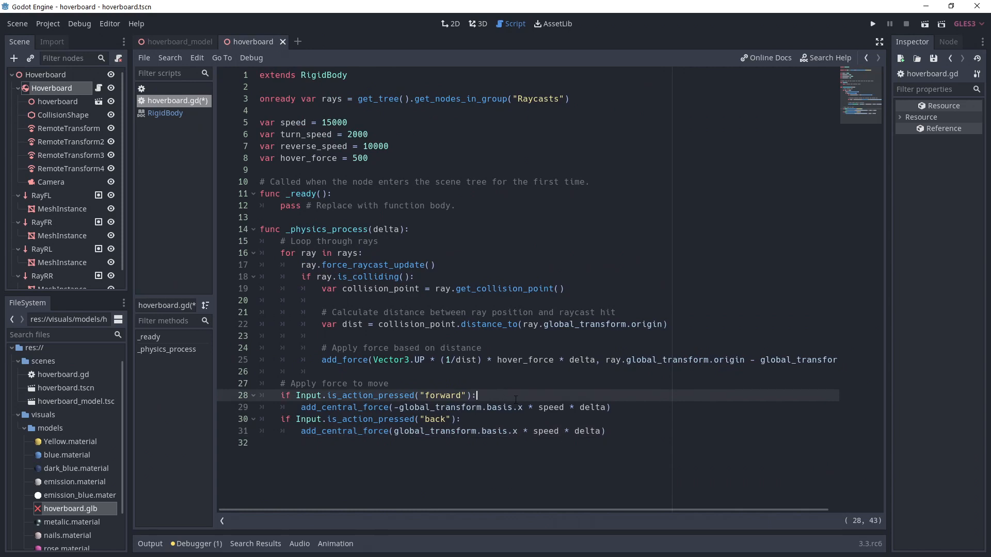
- Add right/left add_torque checks using turn_speed, then return to the hoverboard's 3D scene
{"action": "left_click", "coordinate": [642, 407]}
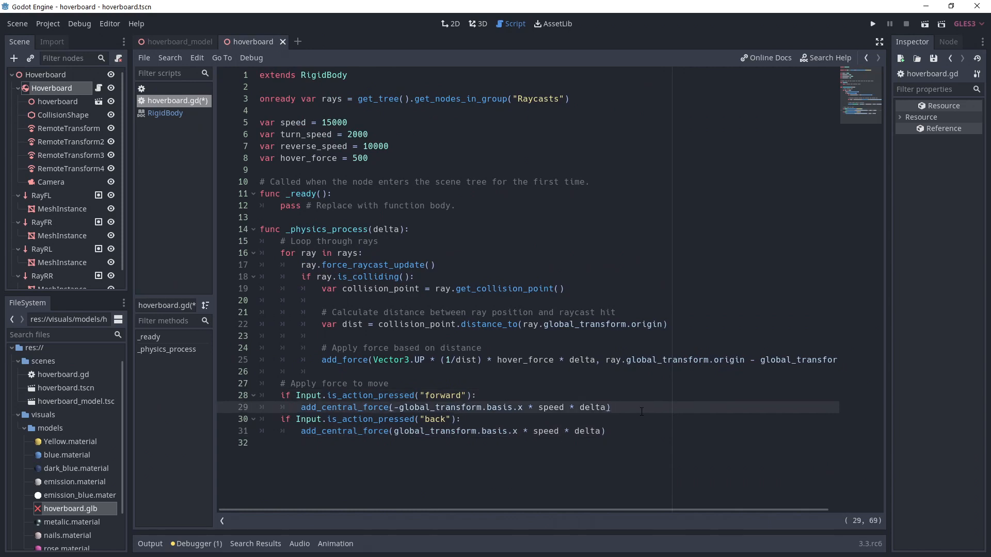
{"action": "left_click", "coordinate": [479, 23]}
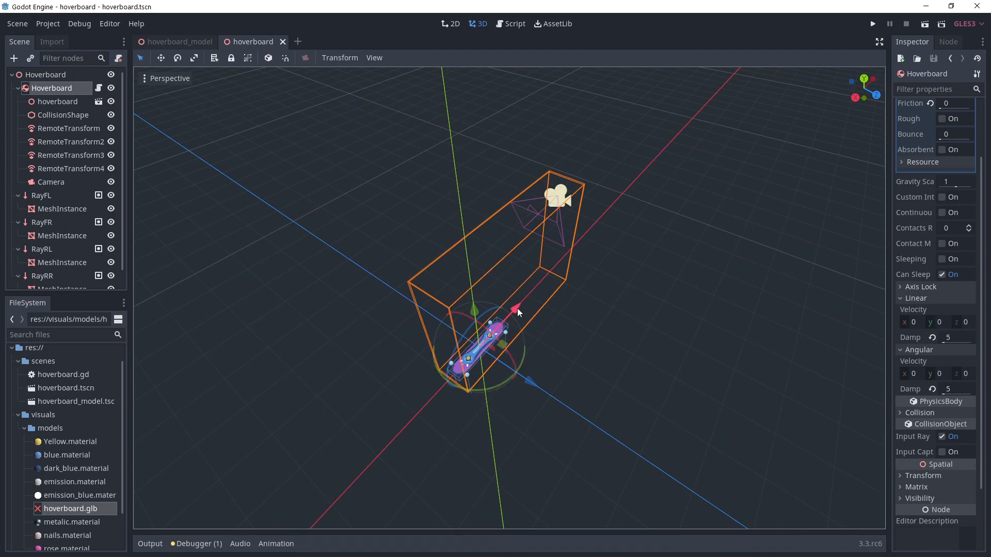
{"action": "mouse_move", "coordinate": [511, 316]}
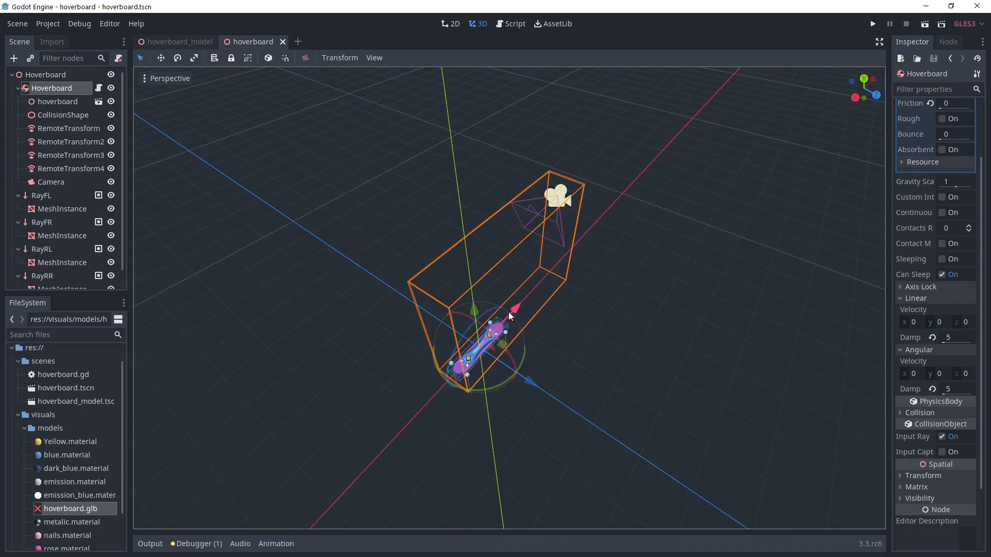
{"action": "left_click", "coordinate": [510, 23]}
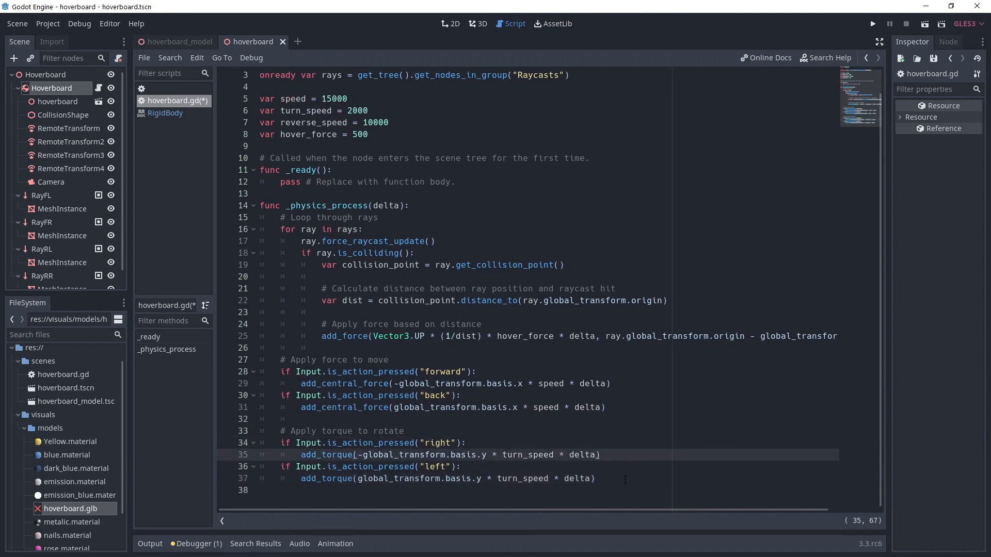
{"action": "left_click", "coordinate": [481, 23]}
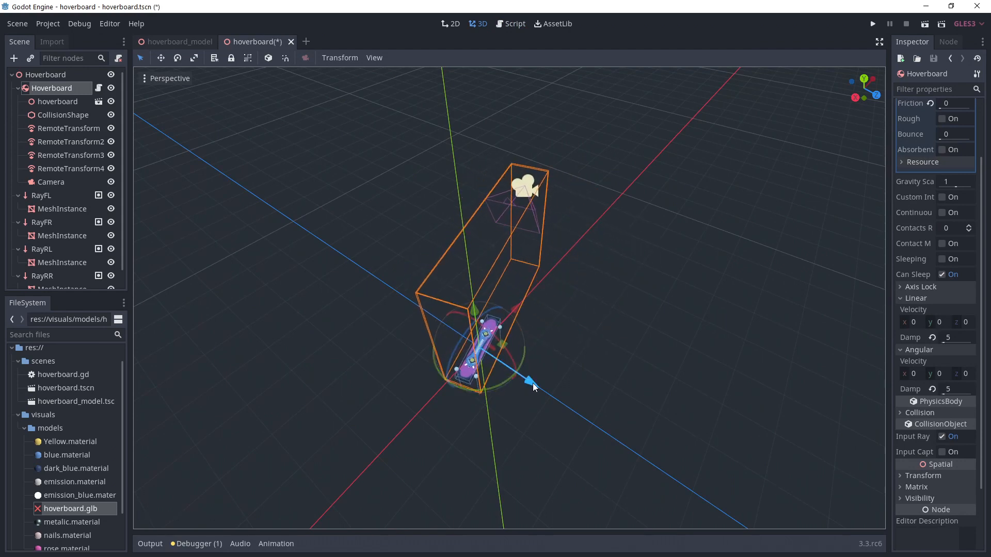
{"action": "left_click", "coordinate": [331, 41]}
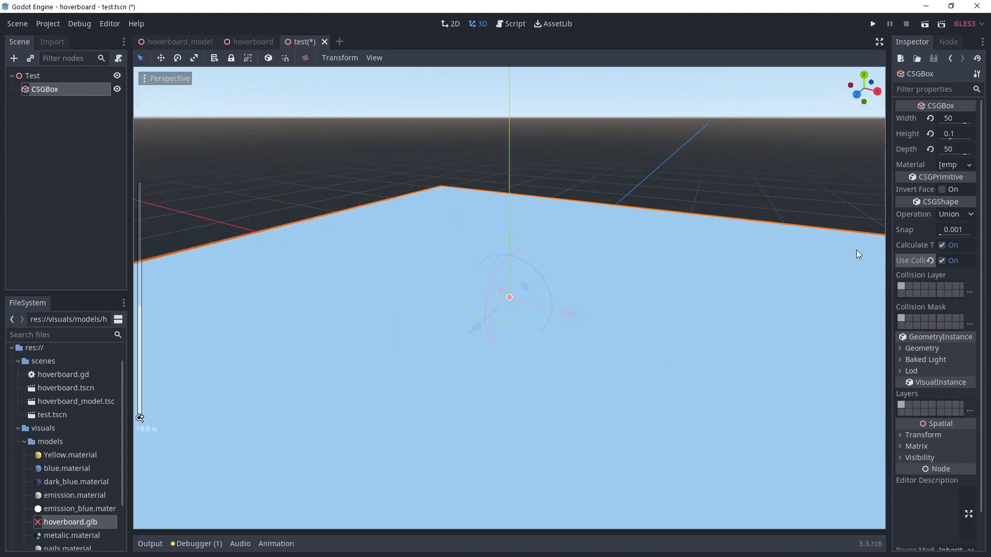
- Add a CSGSphere child under the Test node and run the project
{"action": "left_click", "coordinate": [14, 57]}
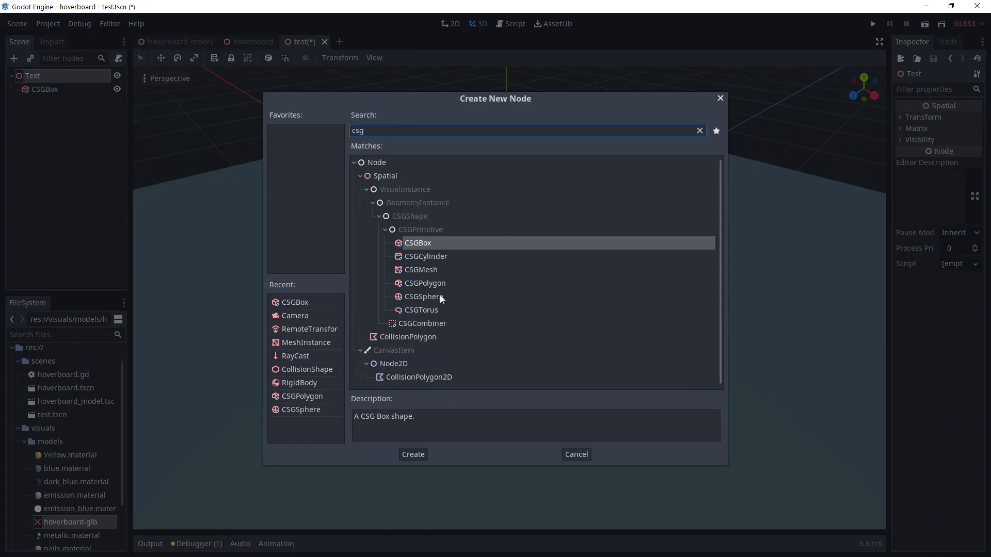
{"action": "left_click", "coordinate": [413, 455]}
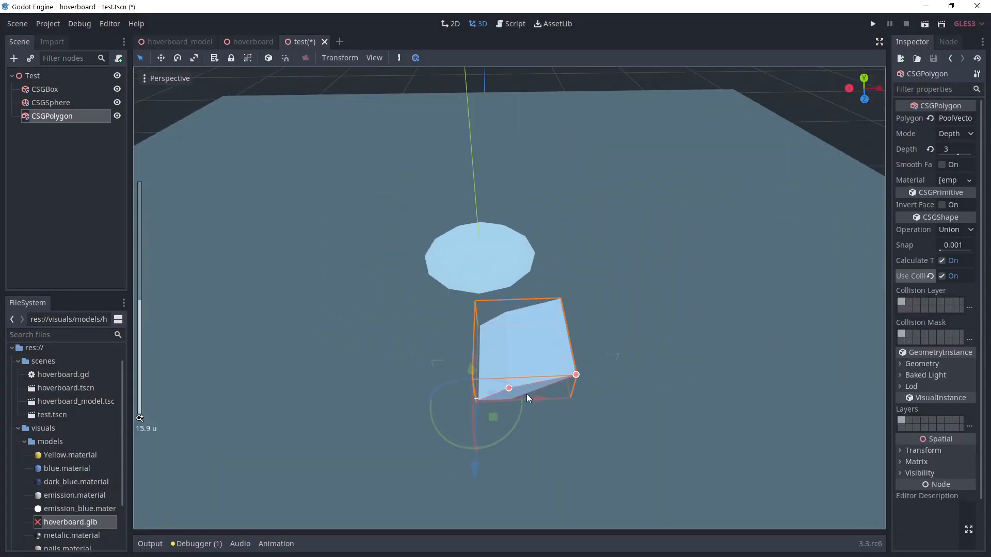
{"action": "left_click", "coordinate": [52, 129]}
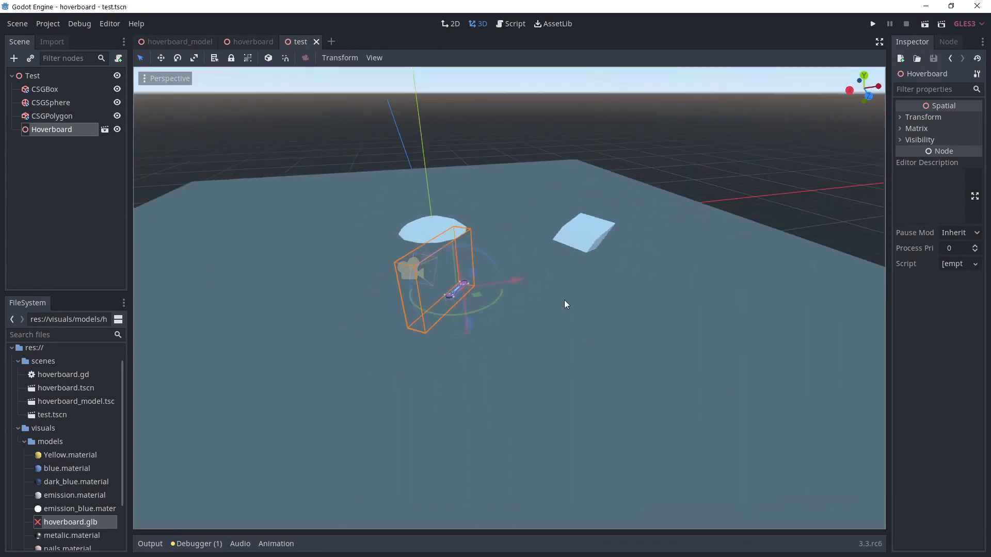
{"action": "left_click", "coordinate": [872, 23]}
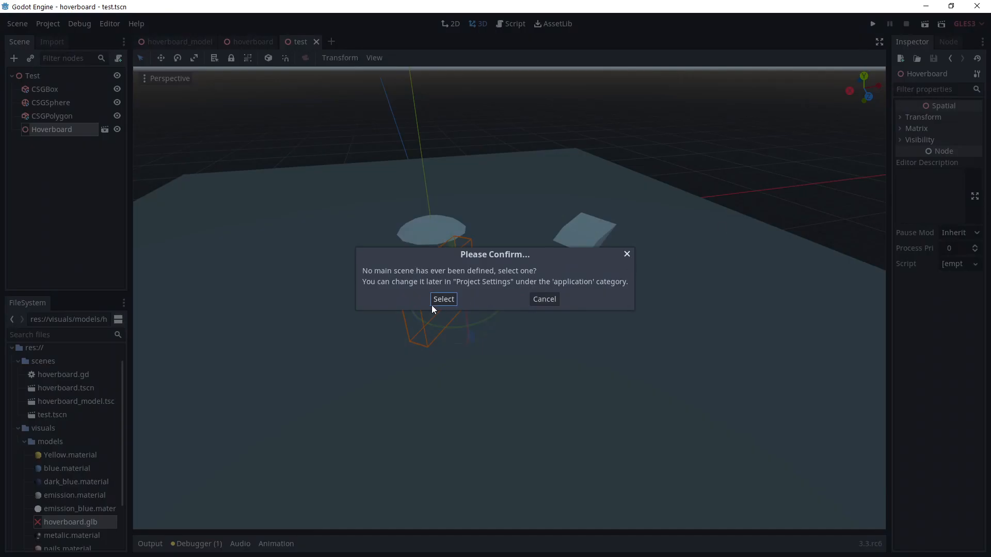
- Select test.tscn as the main scene, try the run, then reopen the hoverboard scene
{"action": "left_click", "coordinate": [443, 298]}
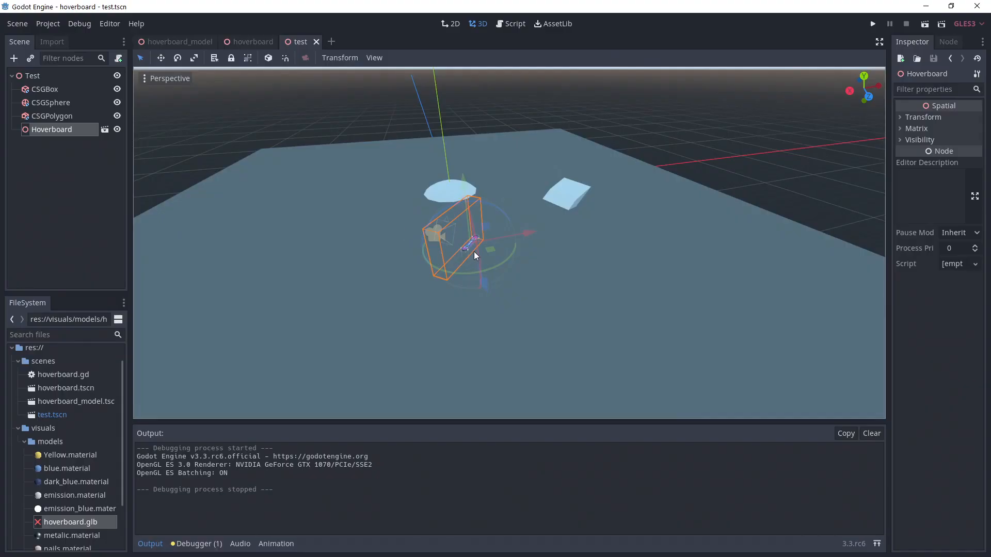
{"action": "left_click", "coordinate": [251, 42]}
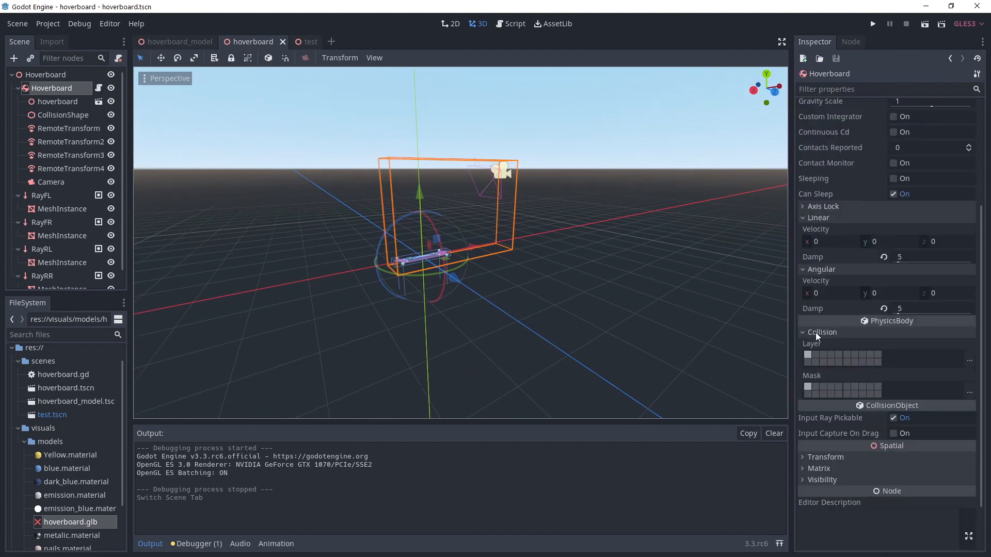
- Put the hoverboard and the CSG obstacles on collision layer and mask 2, then play
{"action": "left_click", "coordinate": [815, 355]}
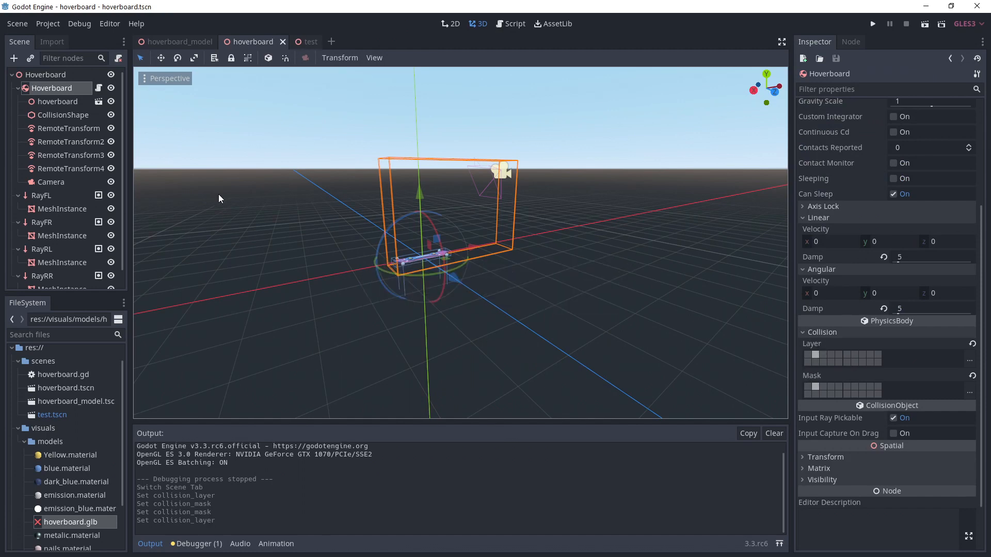
{"action": "mouse_move", "coordinate": [211, 46]}
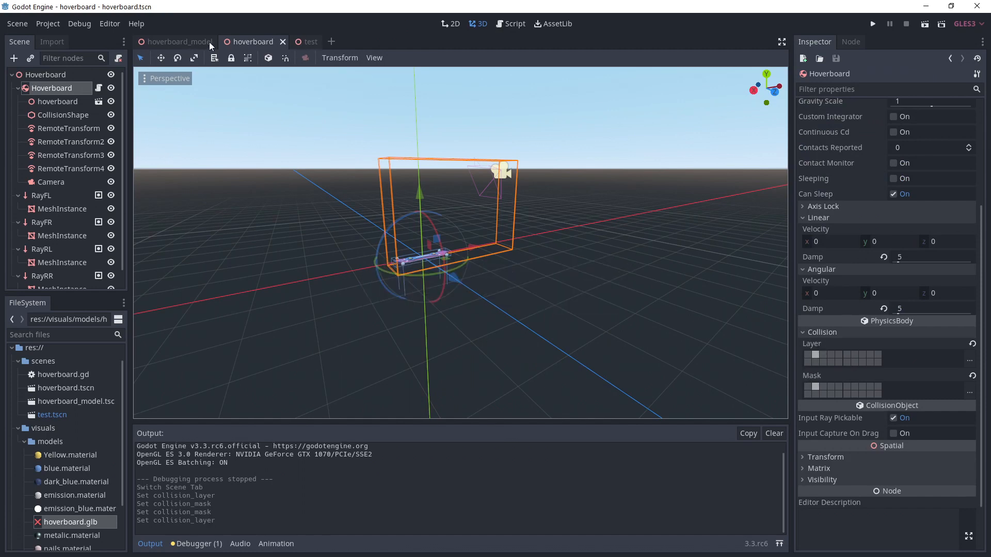
{"action": "left_click", "coordinate": [305, 42]}
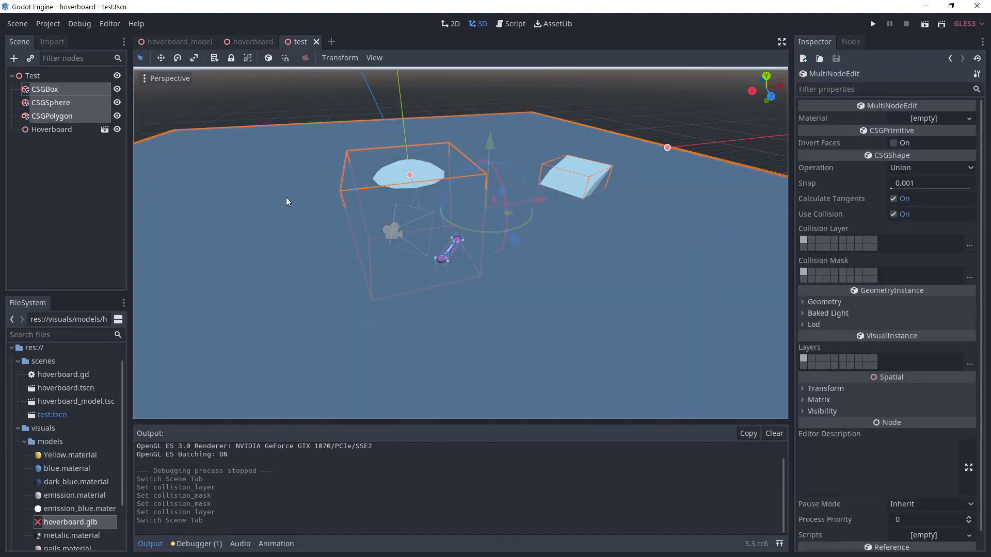
{"action": "left_click", "coordinate": [809, 273]}
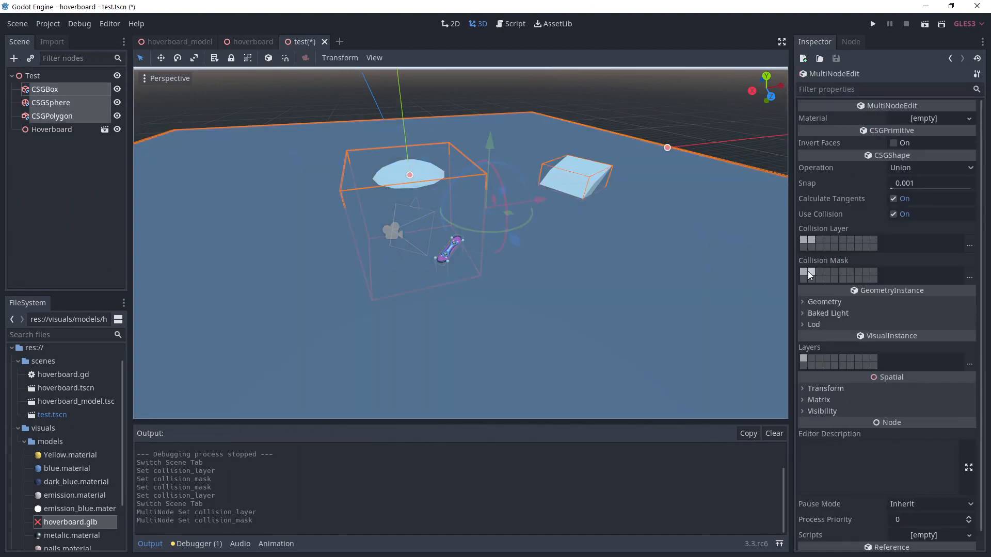
{"action": "left_click", "coordinate": [872, 23]}
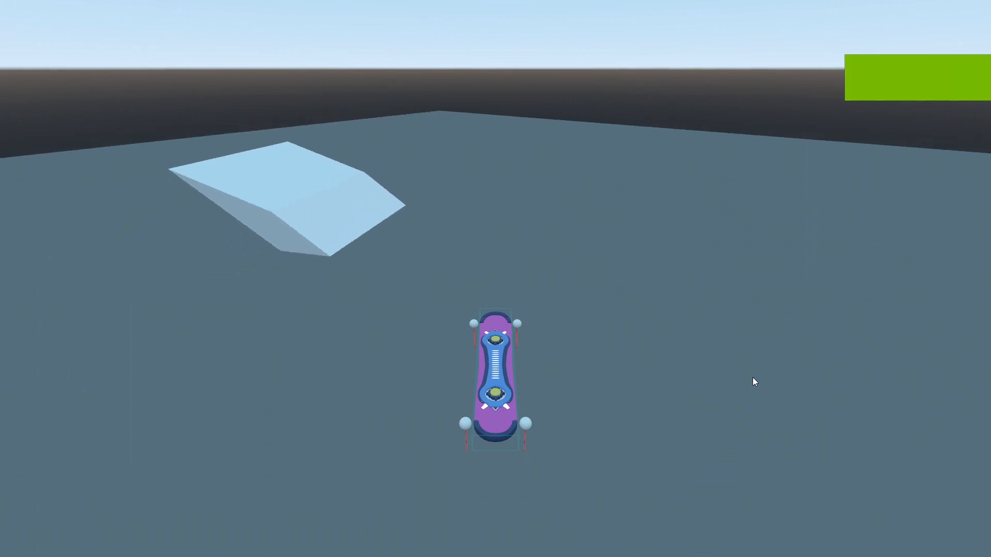
- Change hover_force by 20 on mouse wheel up/down, clamped between 0 and 1200
{"action": "left_click", "coordinate": [905, 23]}
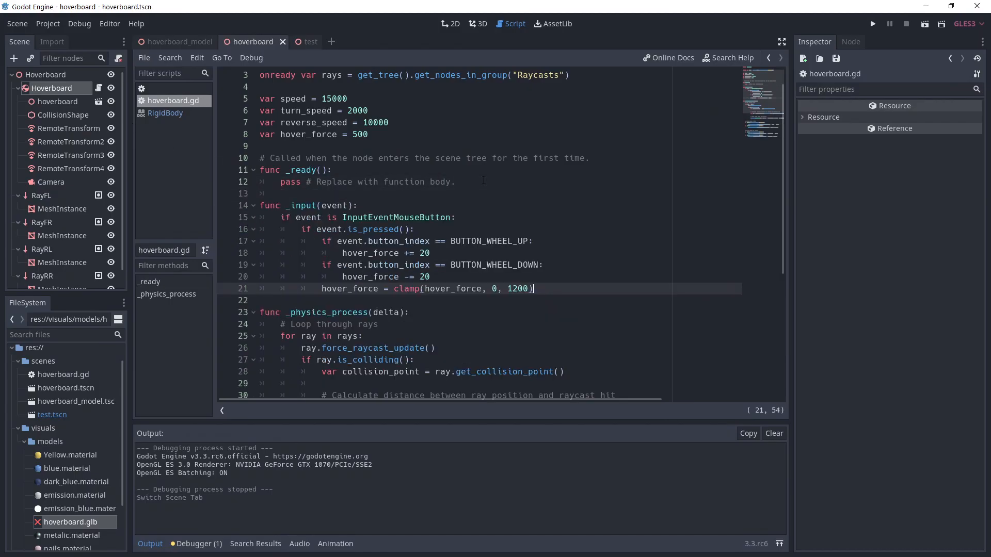
{"action": "left_click", "coordinate": [533, 241]}
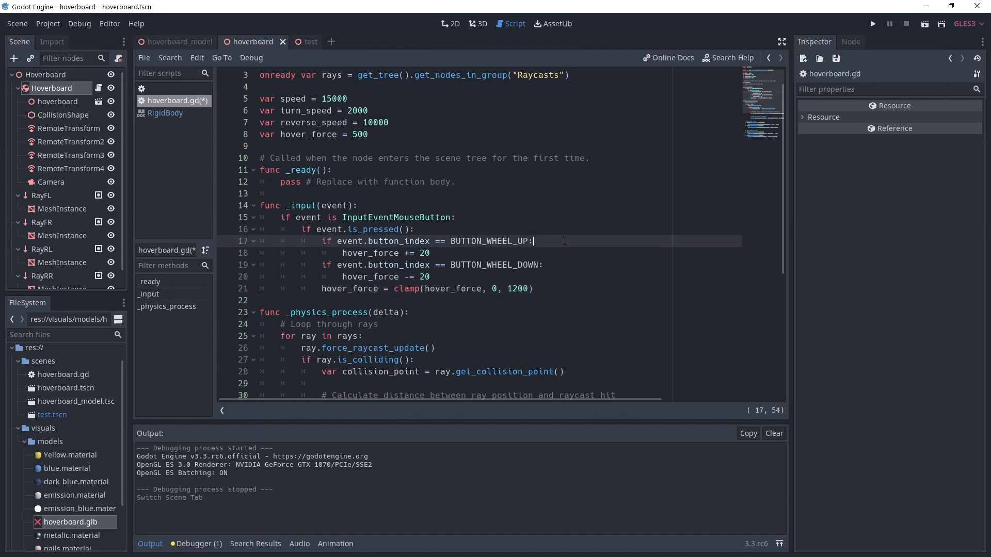
{"action": "left_click", "coordinate": [433, 253]}
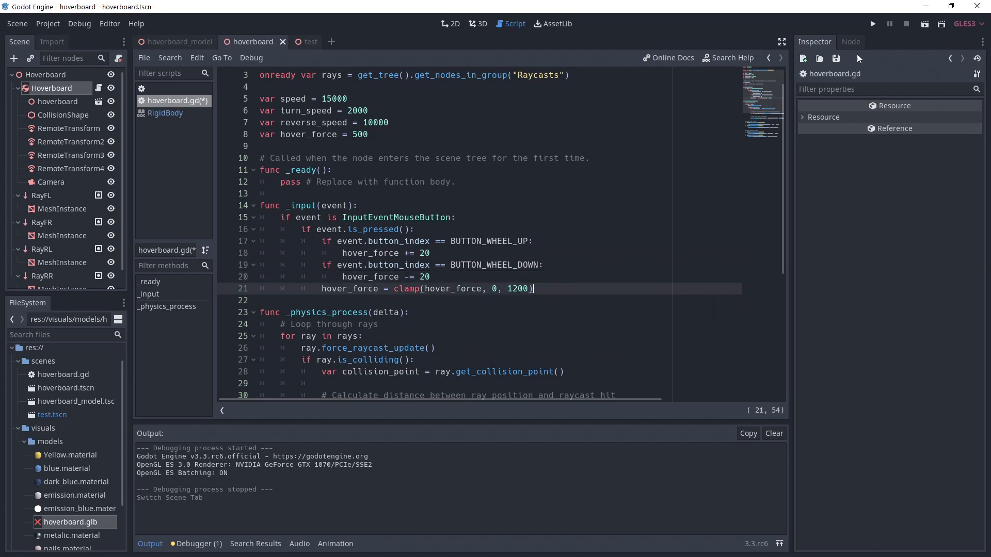
{"action": "left_click", "coordinate": [872, 23]}
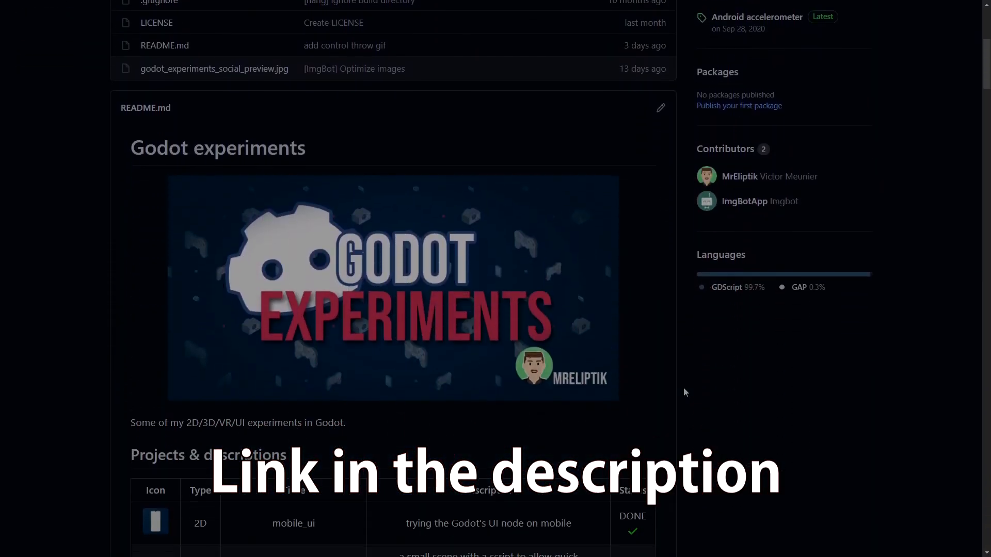
- Scroll the README past the project table and GIFs to LICENSE & Credits
{"action": "scroll", "scroll_direction": "down", "scroll_amount": 3}
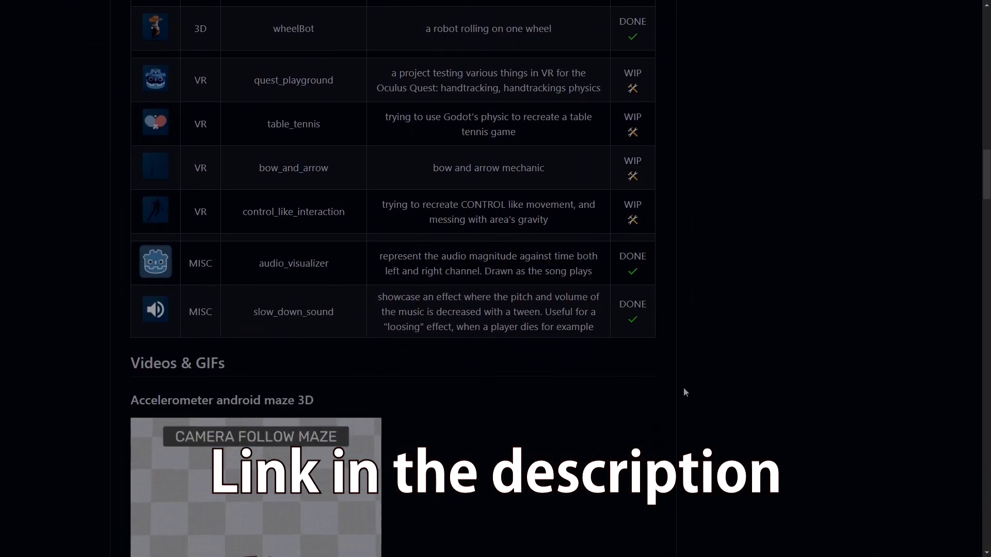
{"action": "scroll", "scroll_direction": "down", "scroll_amount": 3}
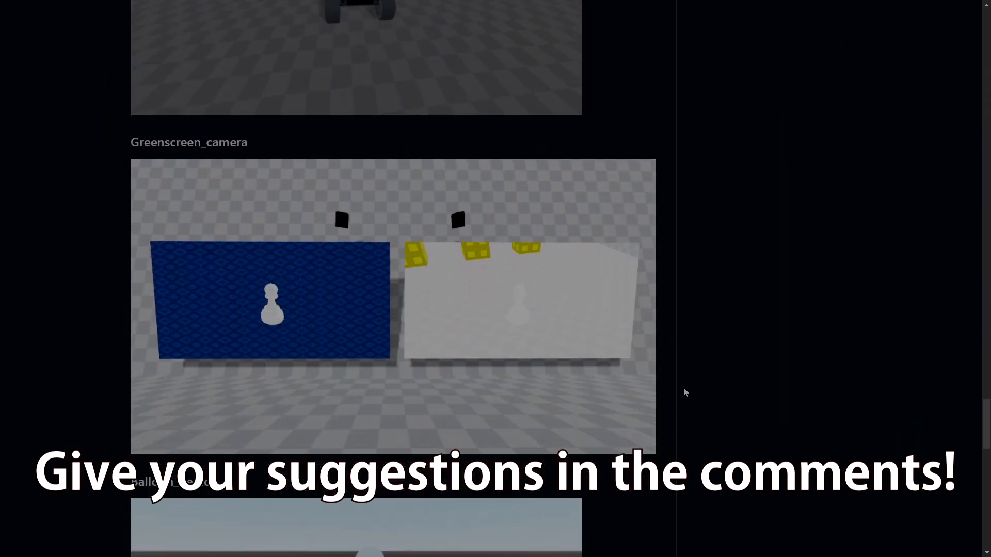
{"action": "scroll", "scroll_direction": "down", "scroll_amount": 3}
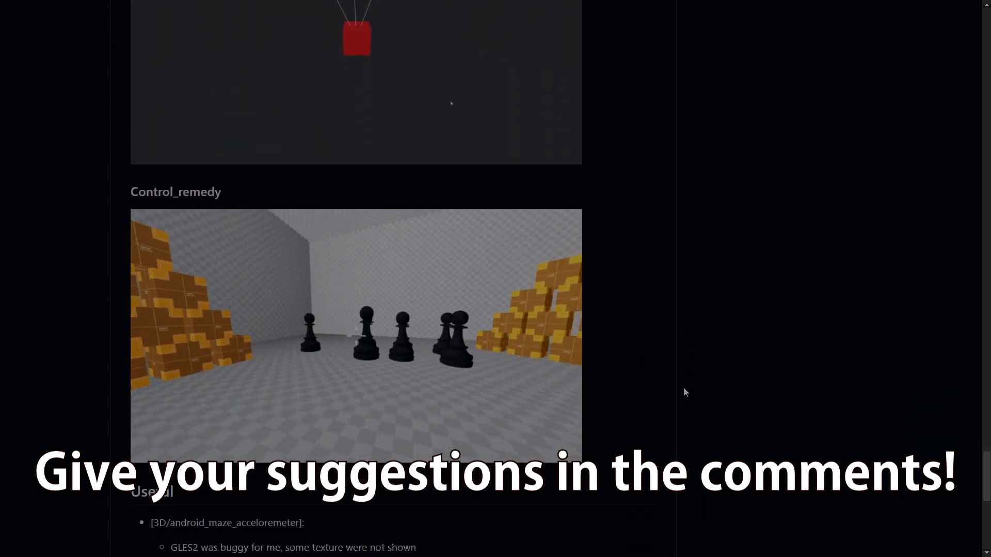
{"action": "scroll", "scroll_direction": "down", "scroll_amount": 3}
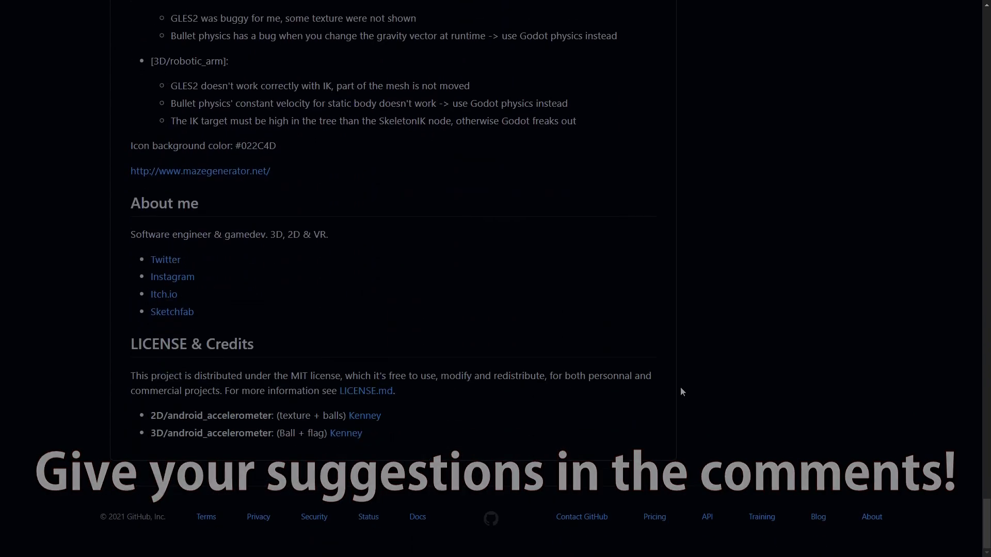